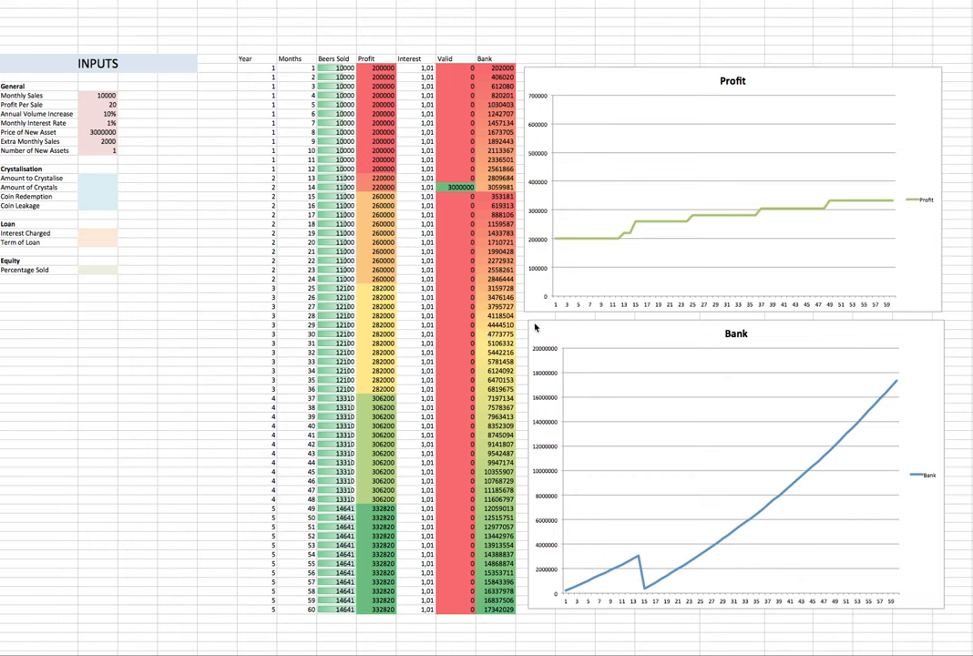
pyautogui.moveTo(670, 251)
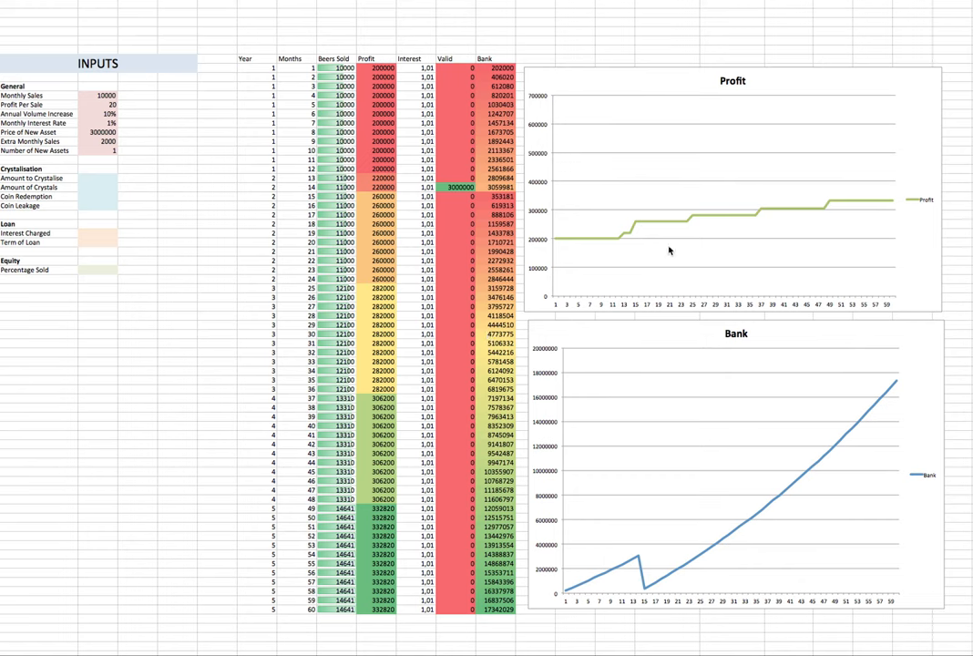
pyautogui.moveTo(596, 117)
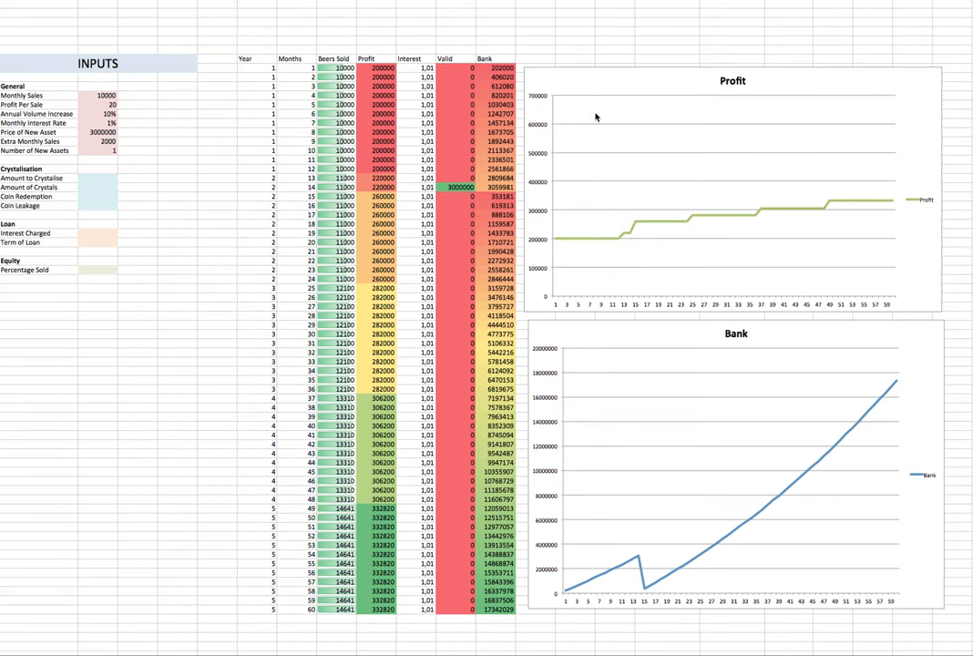
pyautogui.moveTo(245, 116)
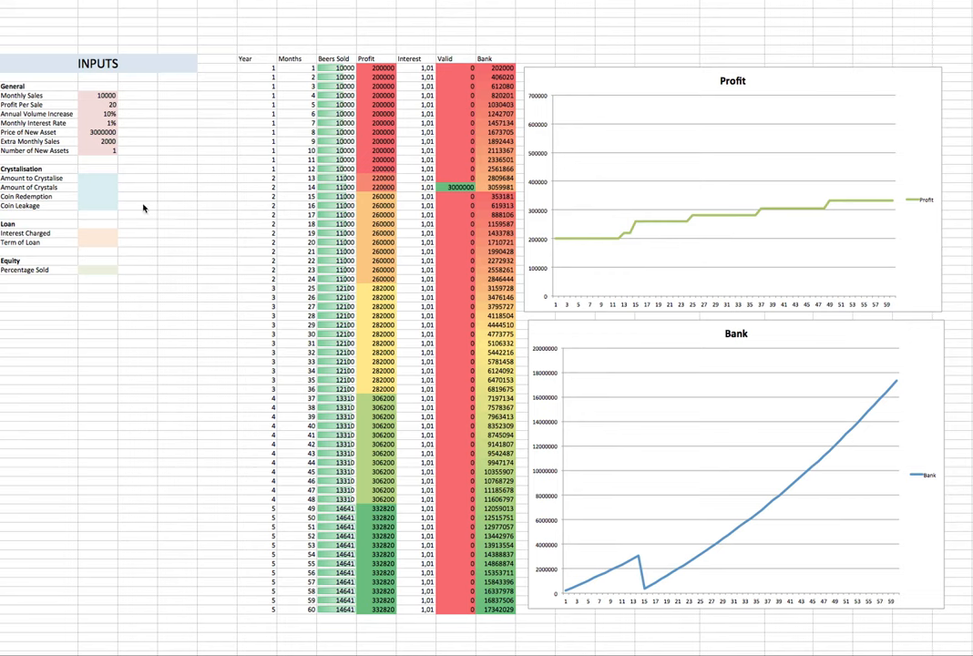
pyautogui.moveTo(25, 196)
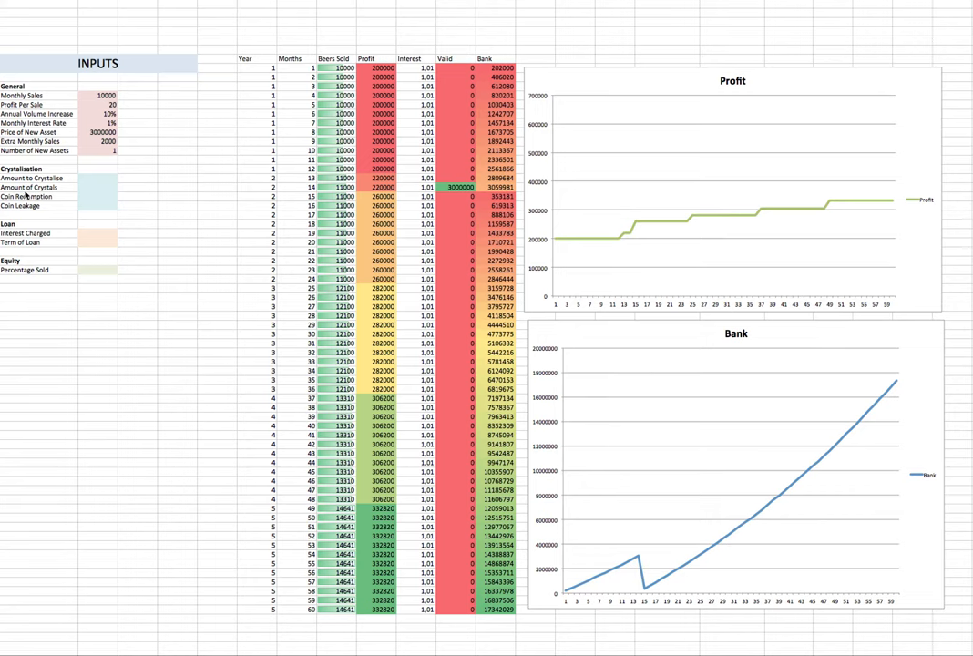
pyautogui.moveTo(75, 280)
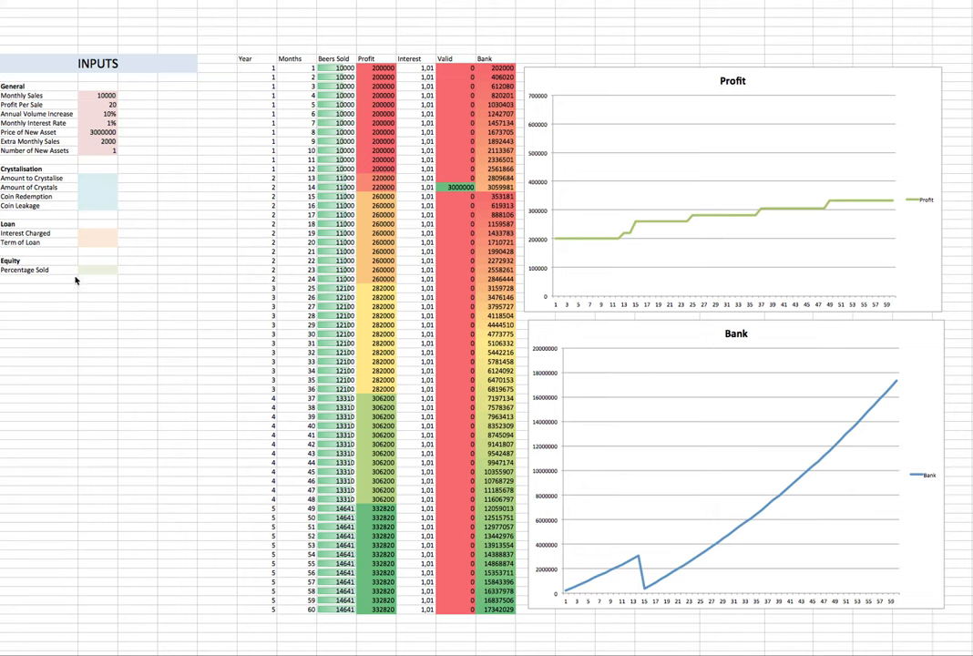
pyautogui.moveTo(490, 132)
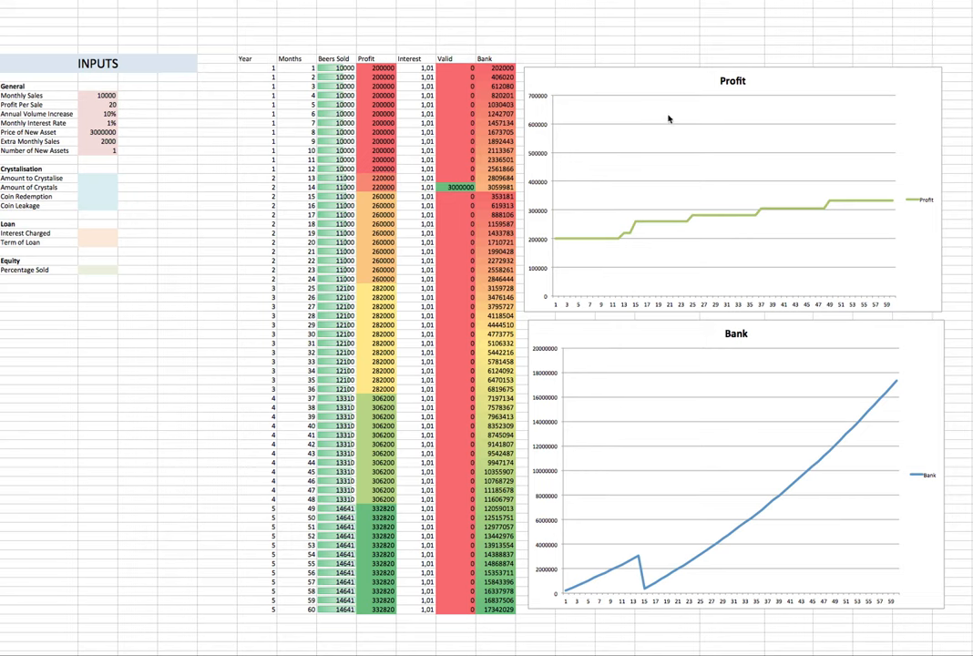
pyautogui.moveTo(489, 155)
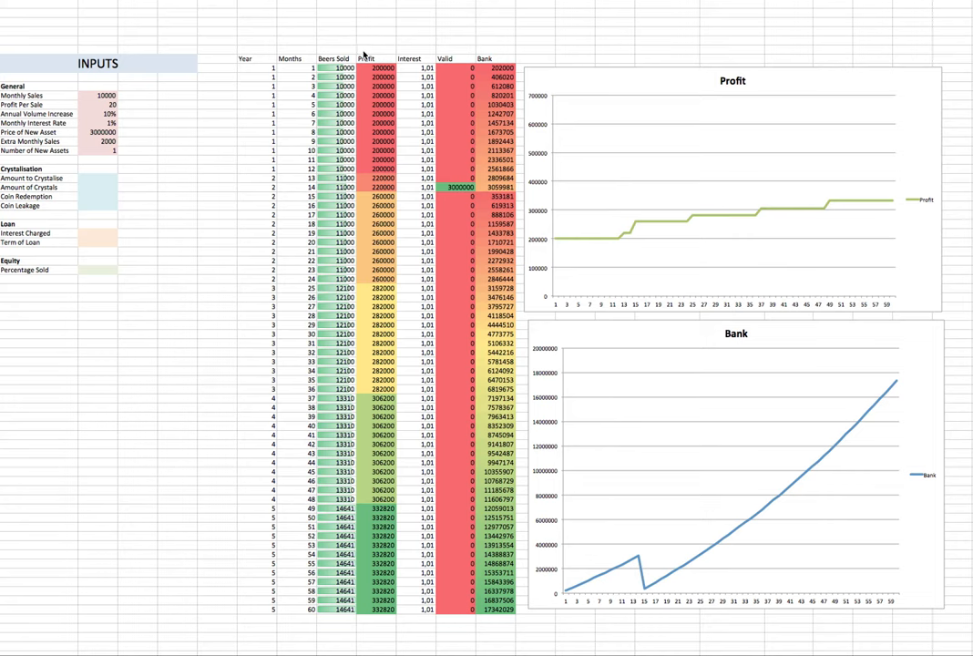
pyautogui.moveTo(284, 287)
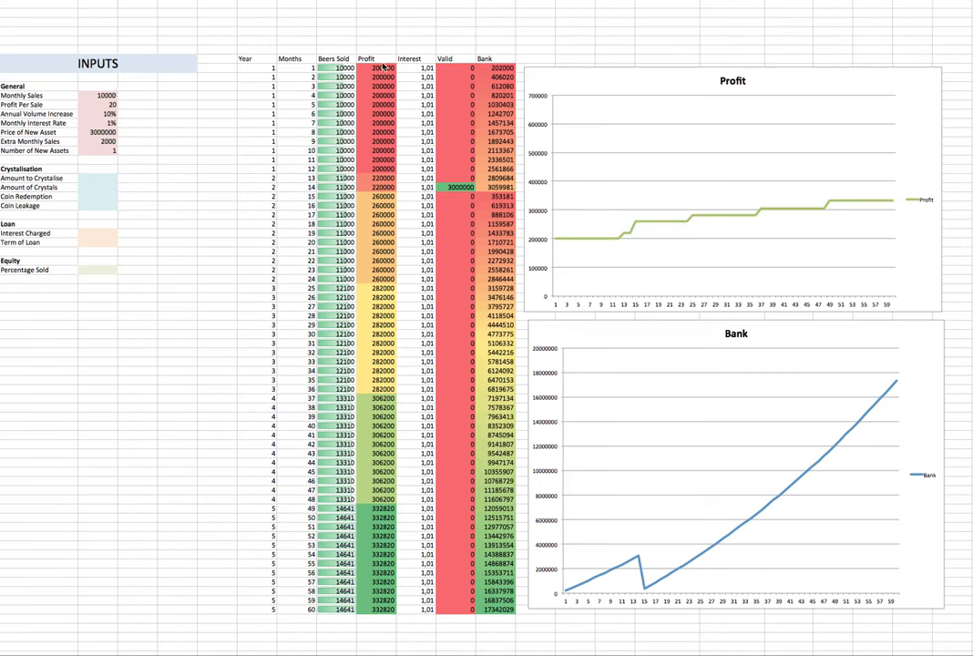
pyautogui.moveTo(87, 128)
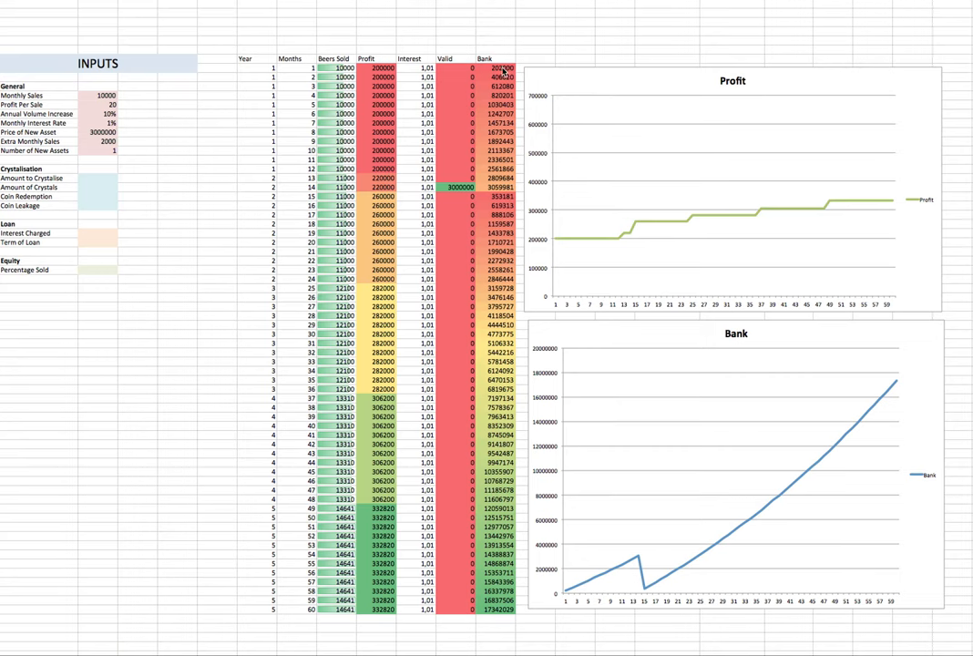
pyautogui.moveTo(13, 201)
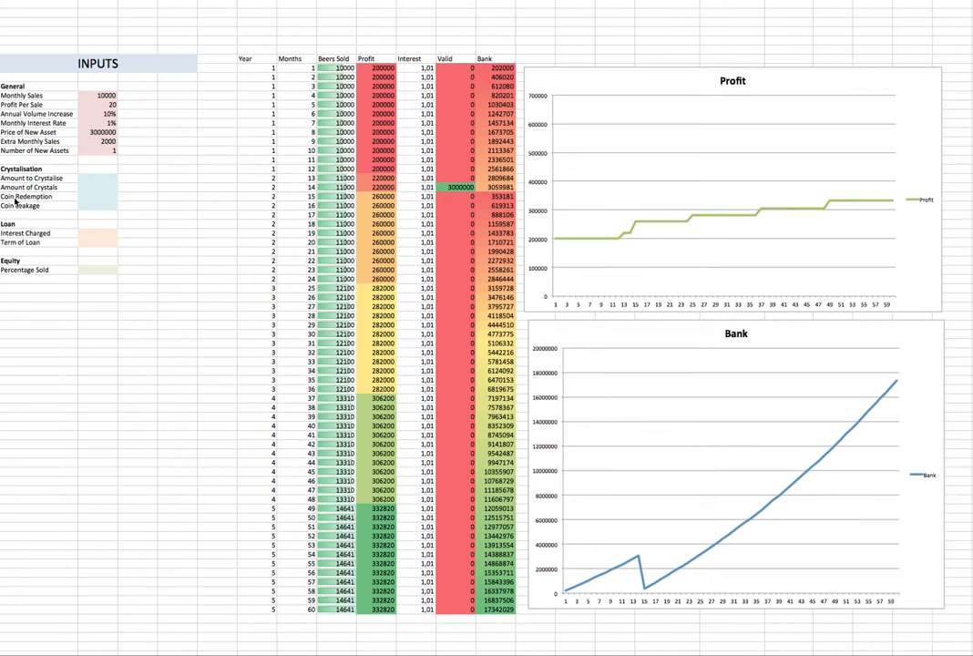
pyautogui.moveTo(112, 142)
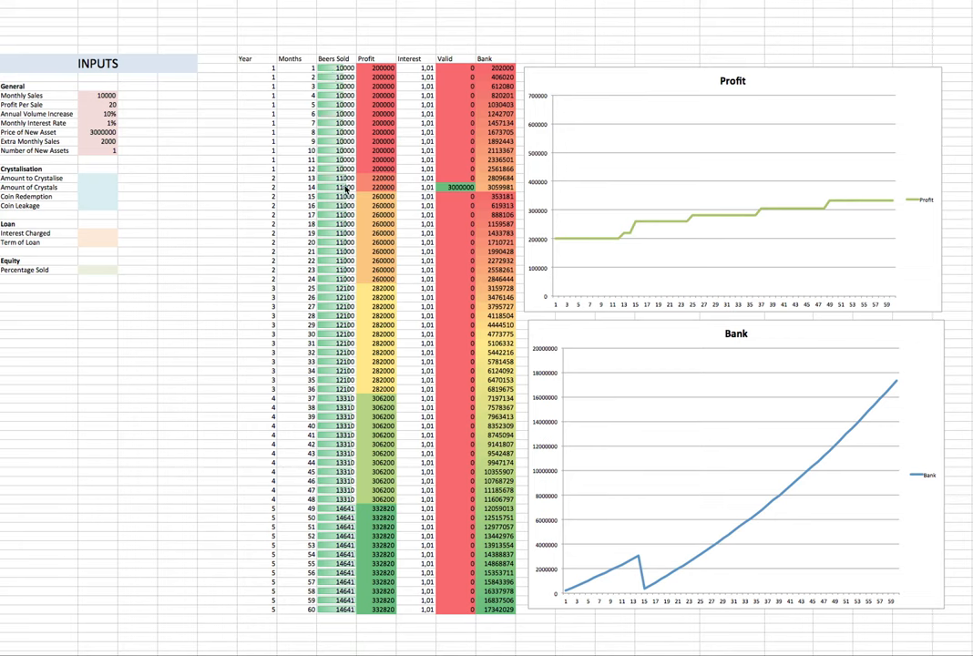
pyautogui.moveTo(168, 151)
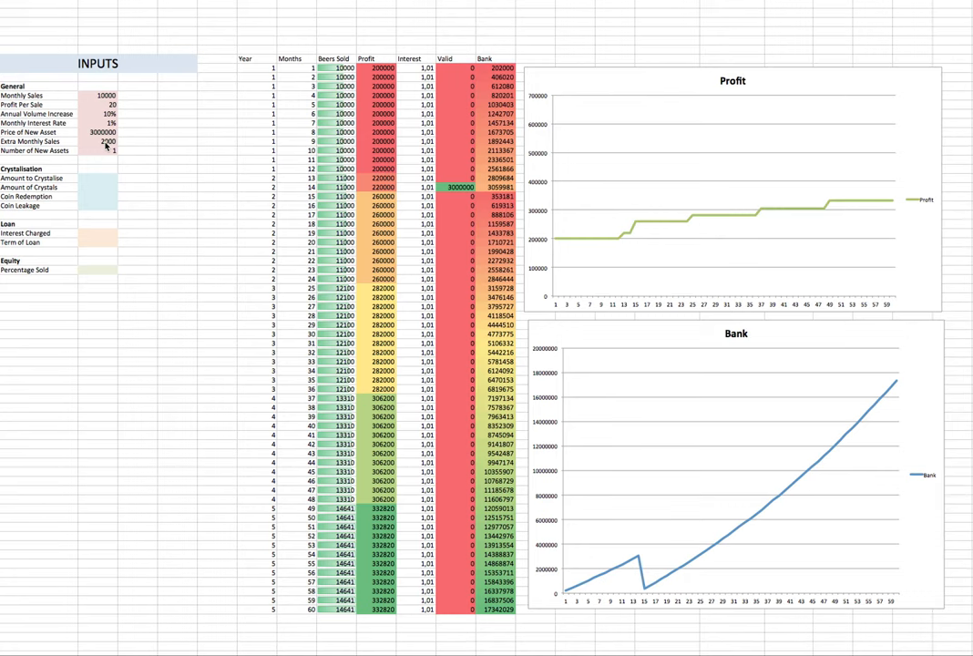
pyautogui.moveTo(100, 157)
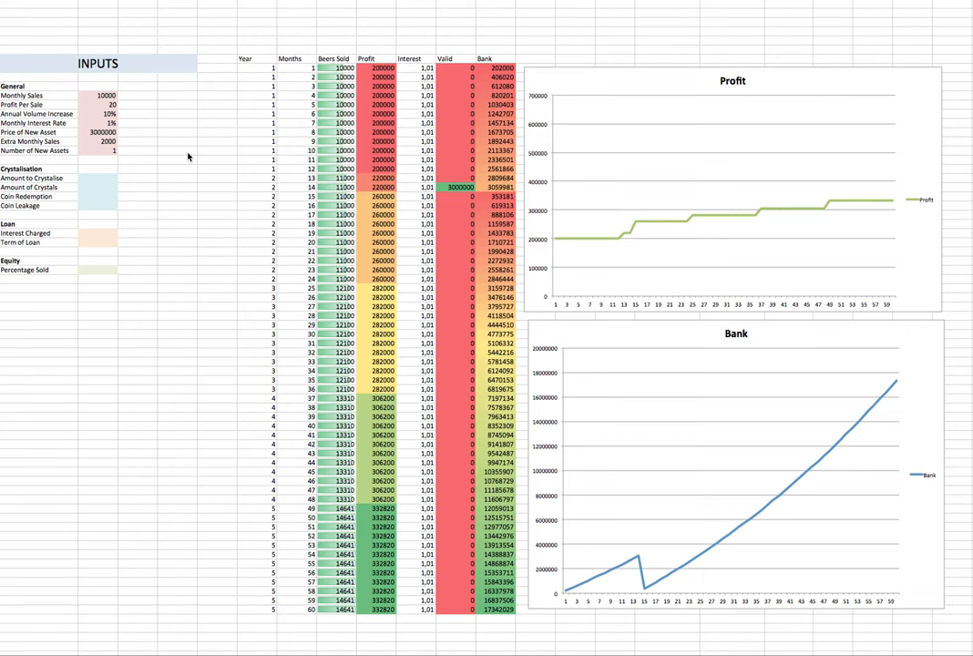
pyautogui.moveTo(141, 157)
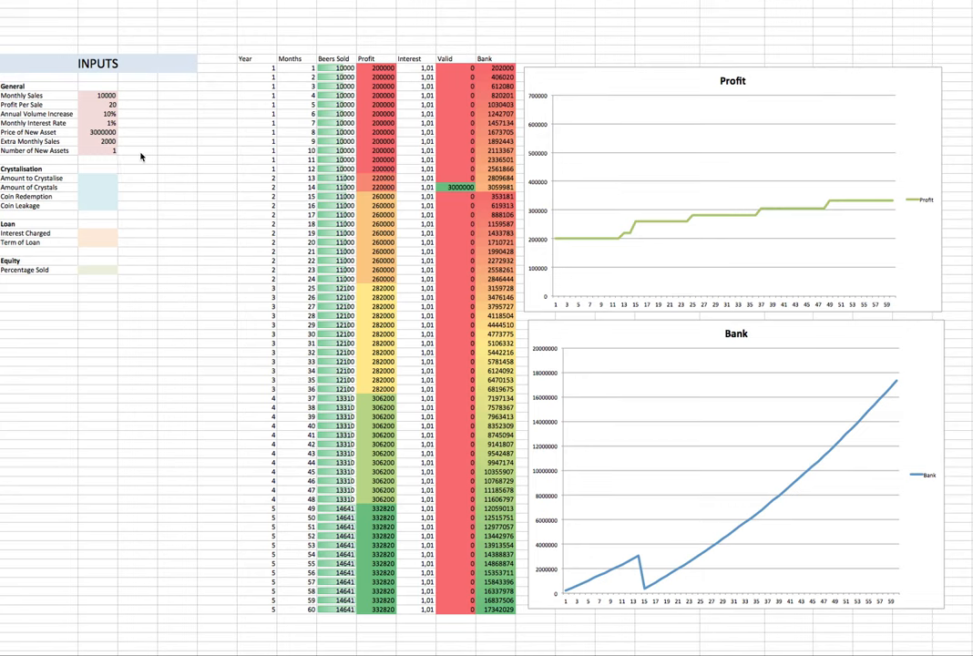
pyautogui.moveTo(560, 229)
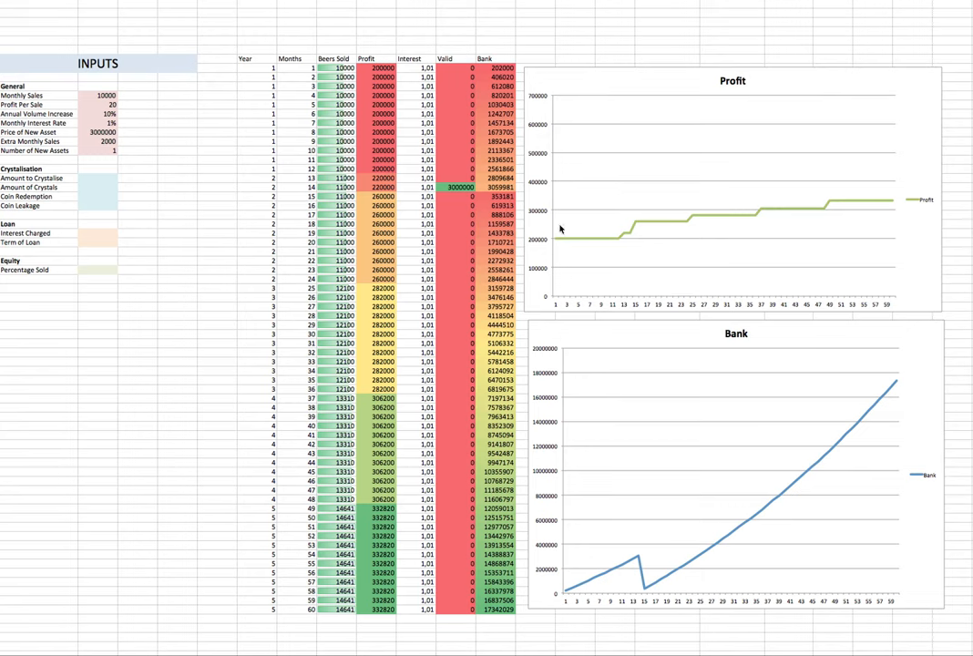
pyautogui.moveTo(852, 217)
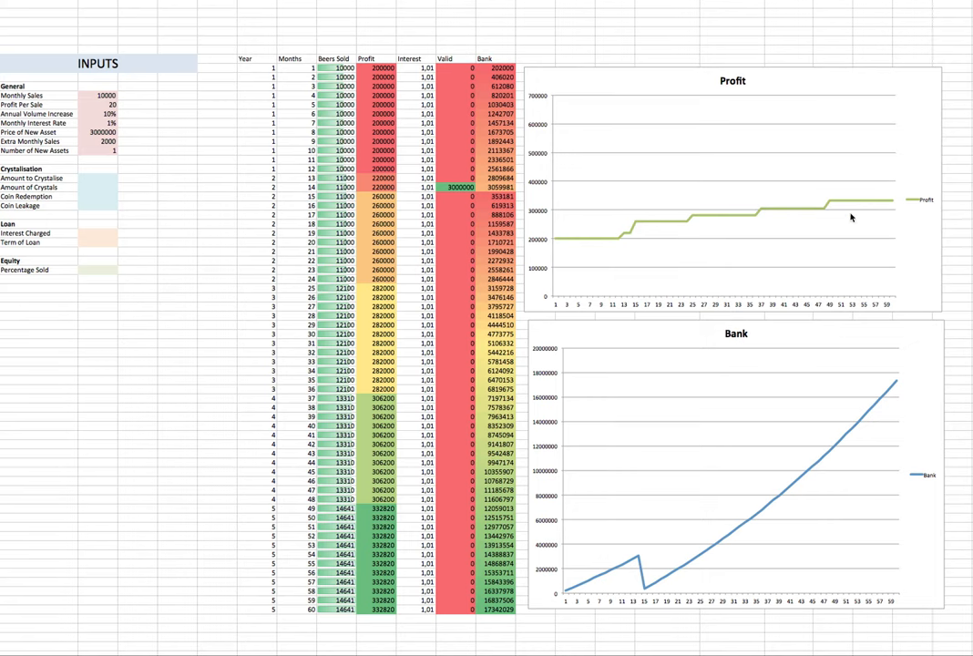
pyautogui.moveTo(609, 571)
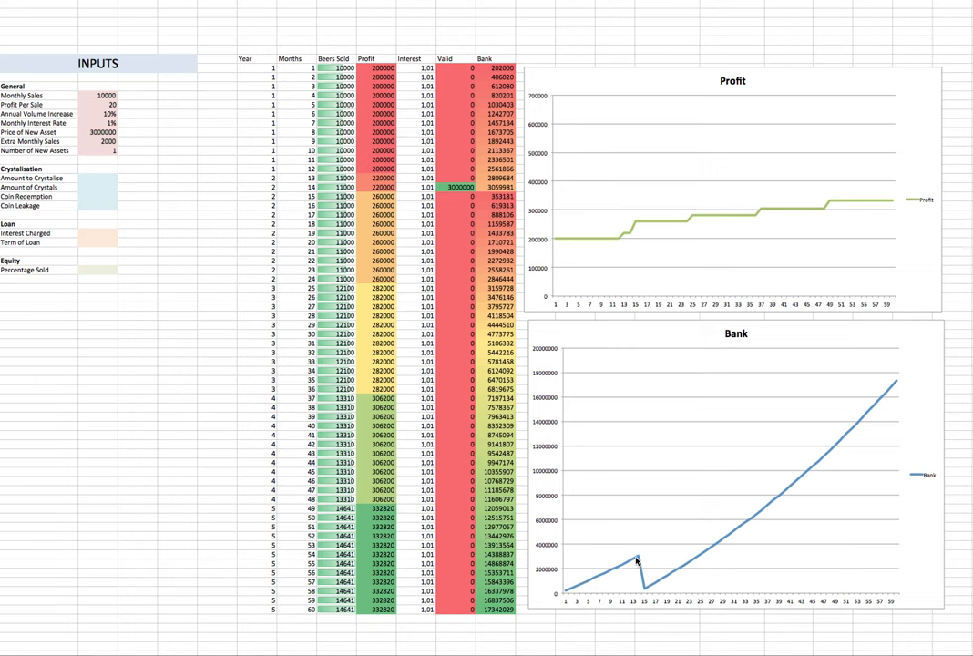
pyautogui.moveTo(644, 589)
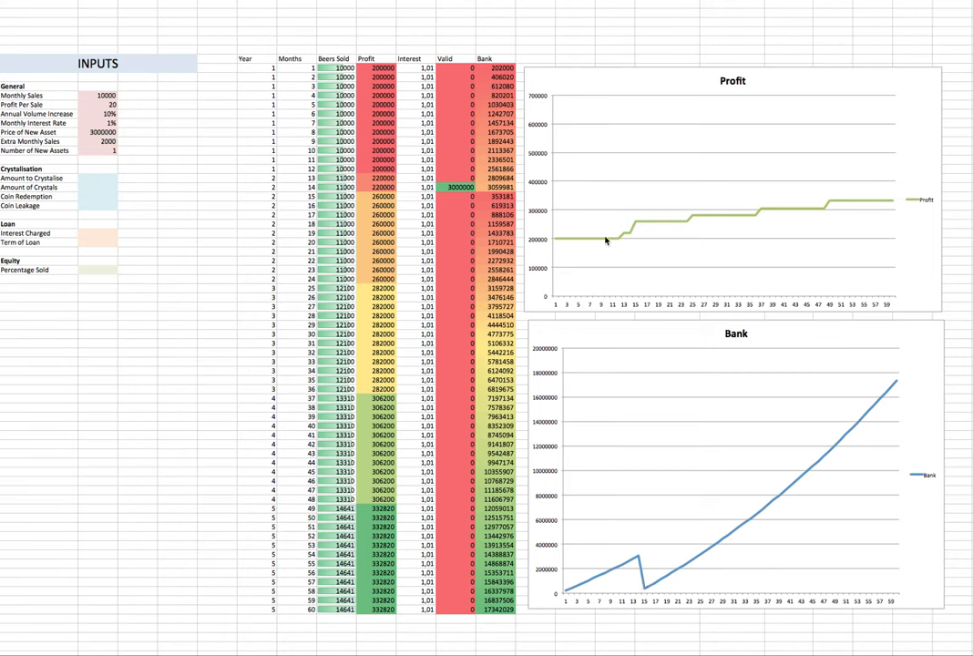
pyautogui.moveTo(628, 236)
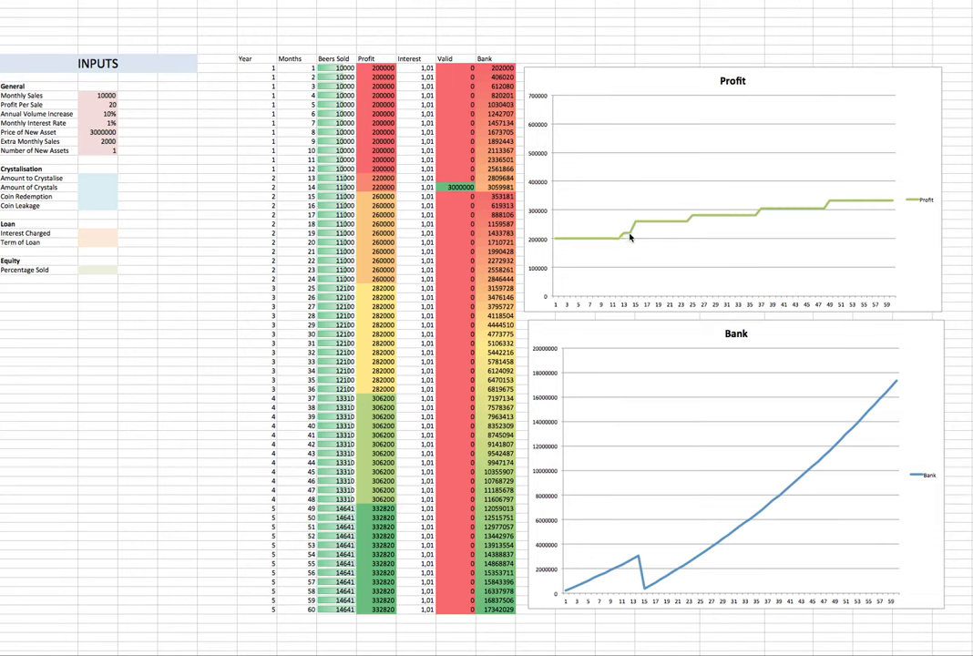
pyautogui.moveTo(636, 228)
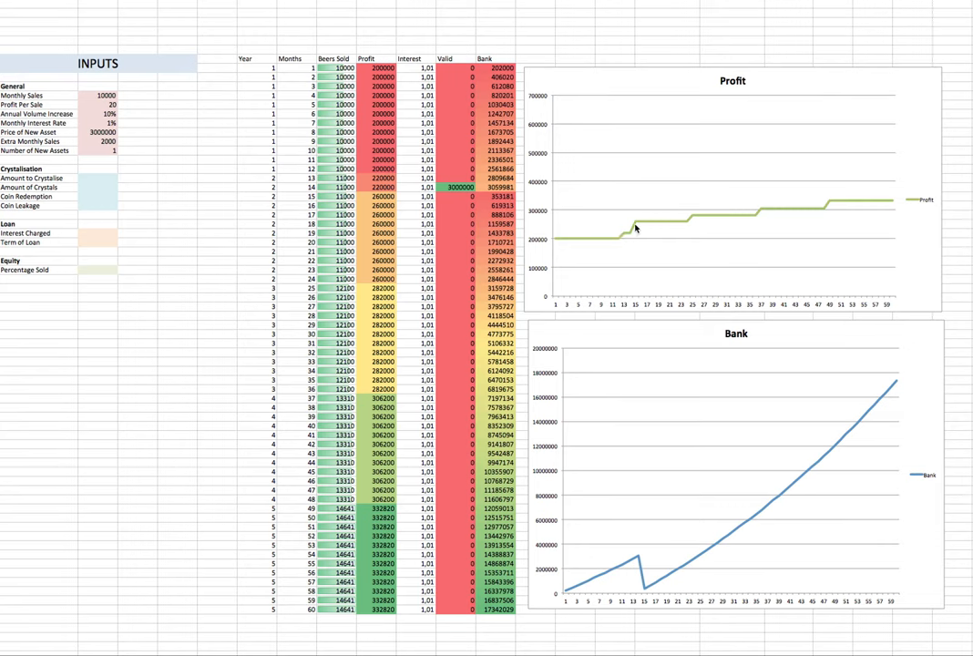
pyautogui.moveTo(689, 224)
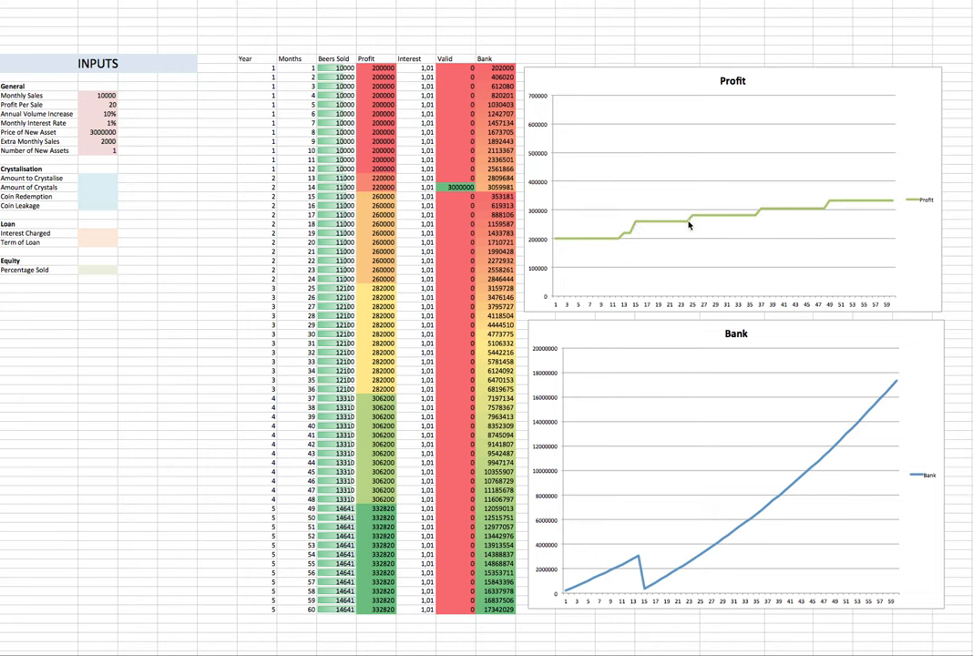
pyautogui.moveTo(907, 208)
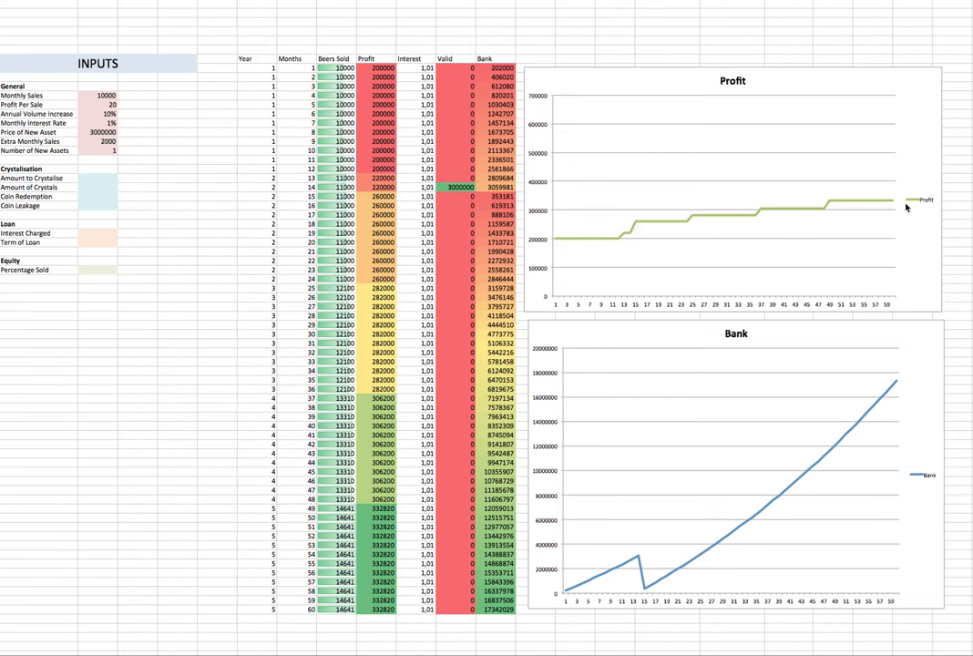
pyautogui.moveTo(114, 160)
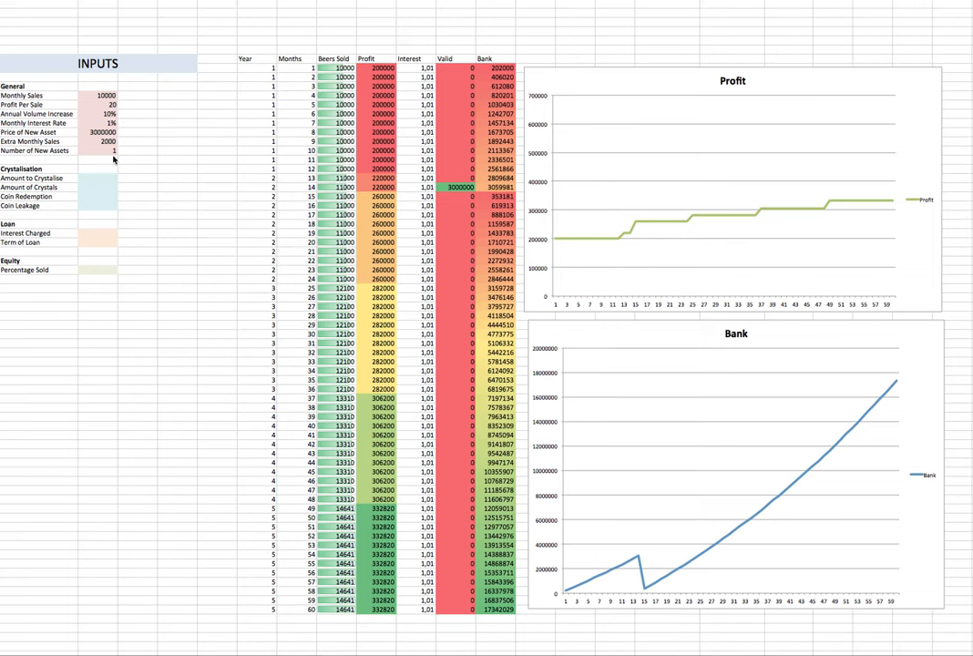
# Try Extra Monthly Sales at 5000, then set it back to 2000.
pyautogui.click(103, 141)
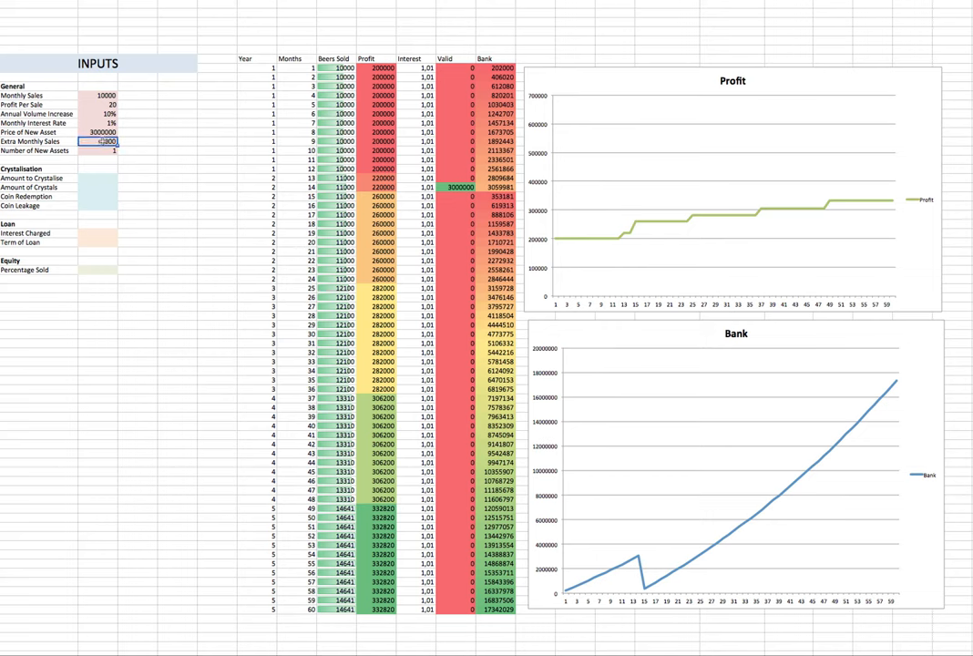
pyautogui.write('2000')
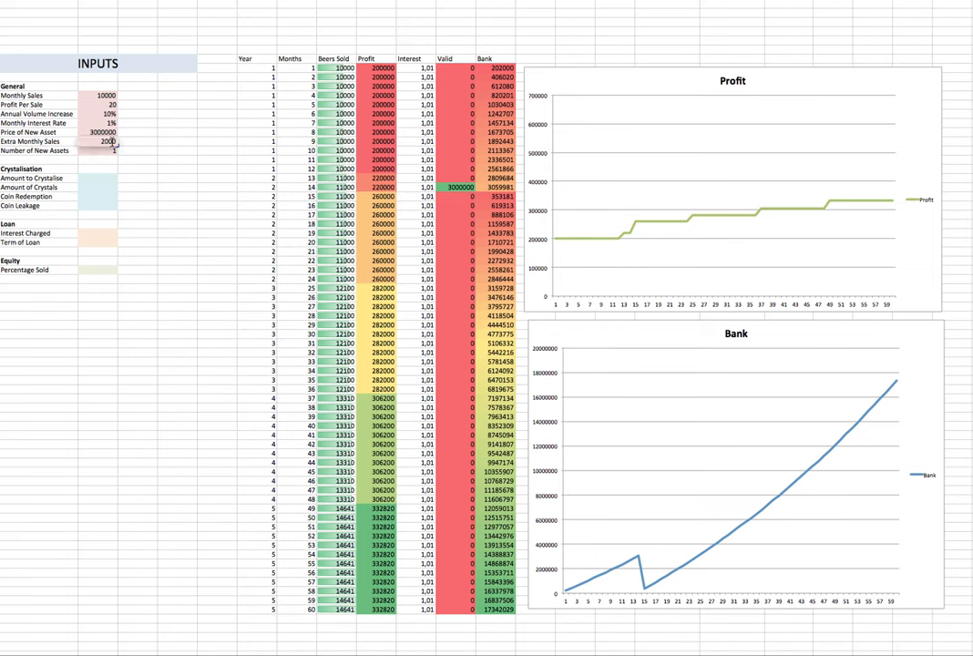
pyautogui.write('5000')
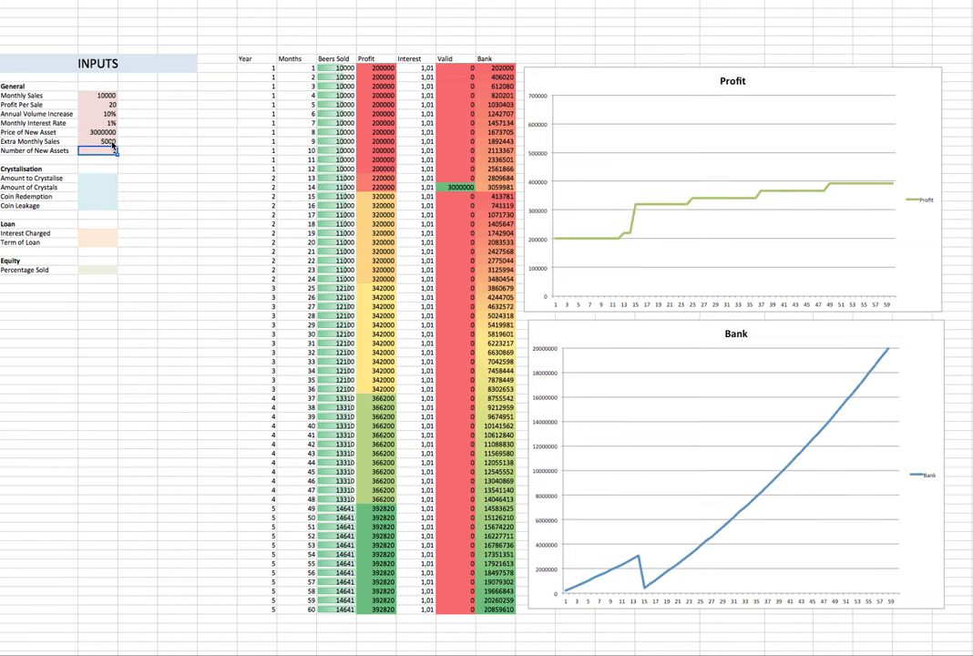
pyautogui.moveTo(631, 209)
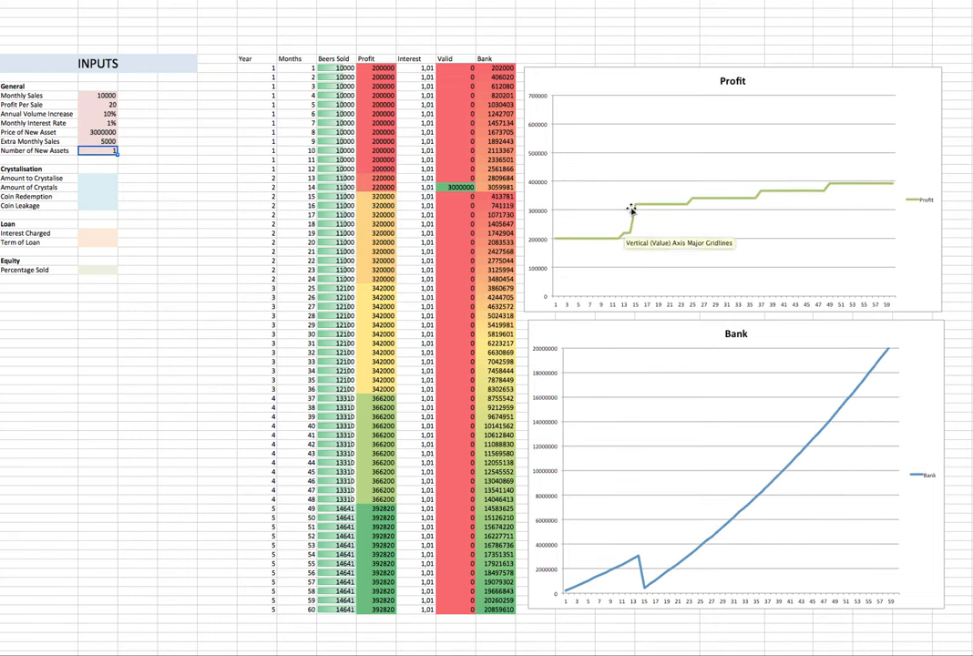
pyautogui.moveTo(634, 478)
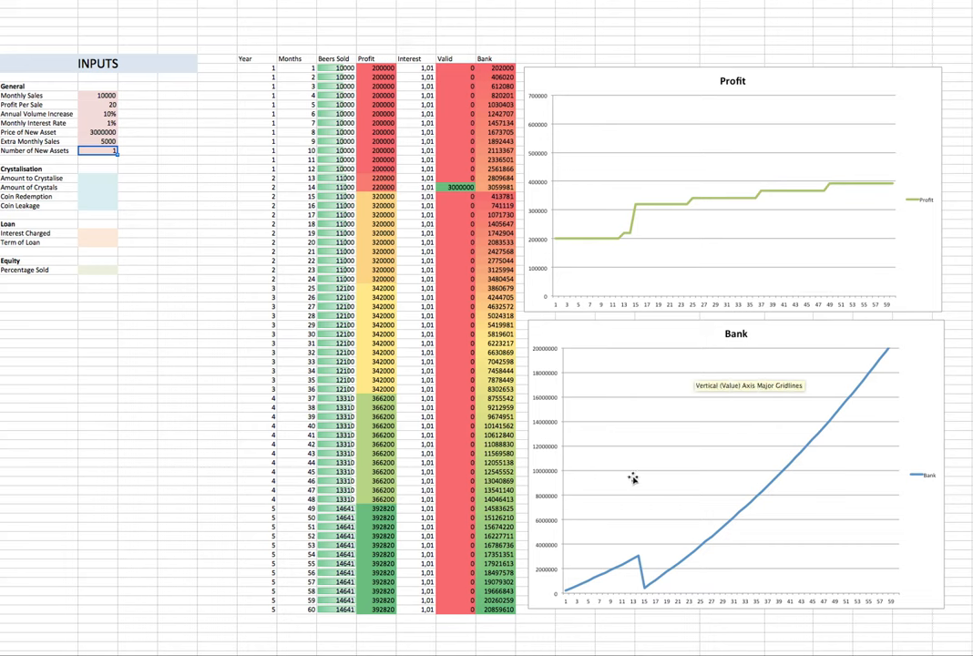
pyautogui.click(103, 141)
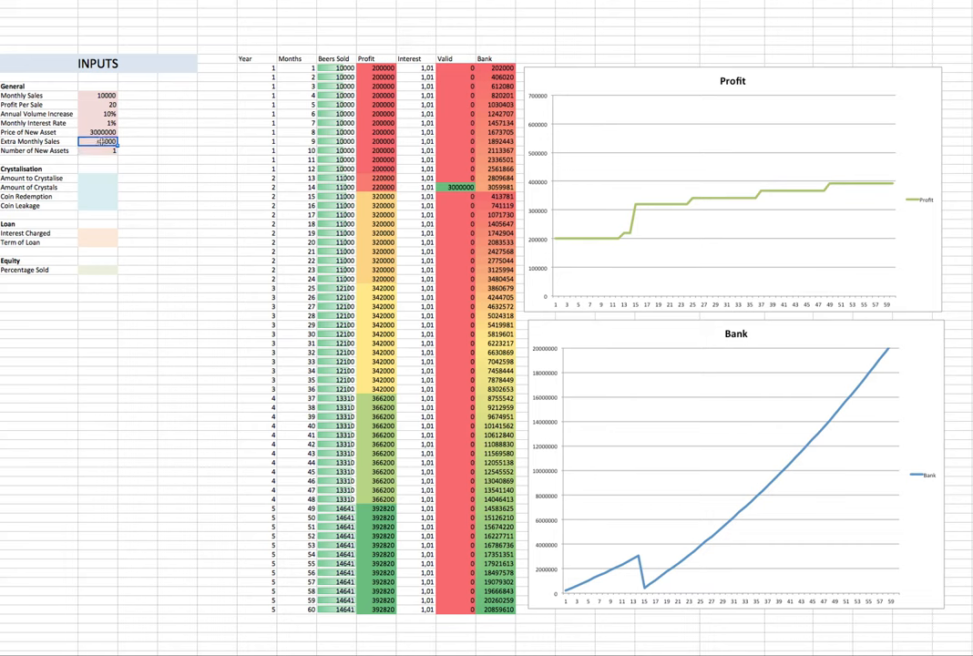
pyautogui.write('5000')
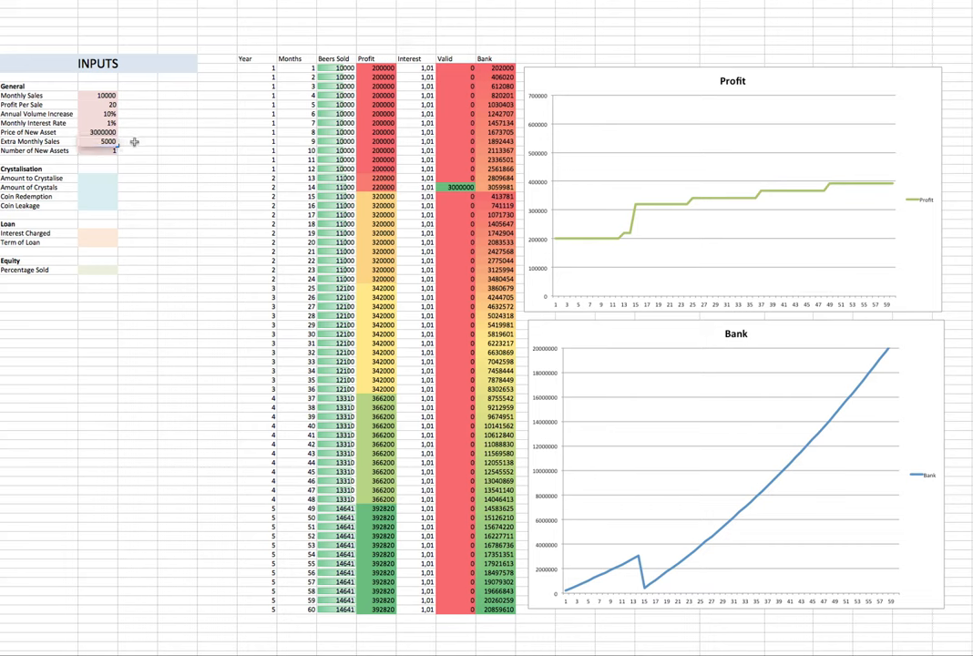
pyautogui.write('2000')
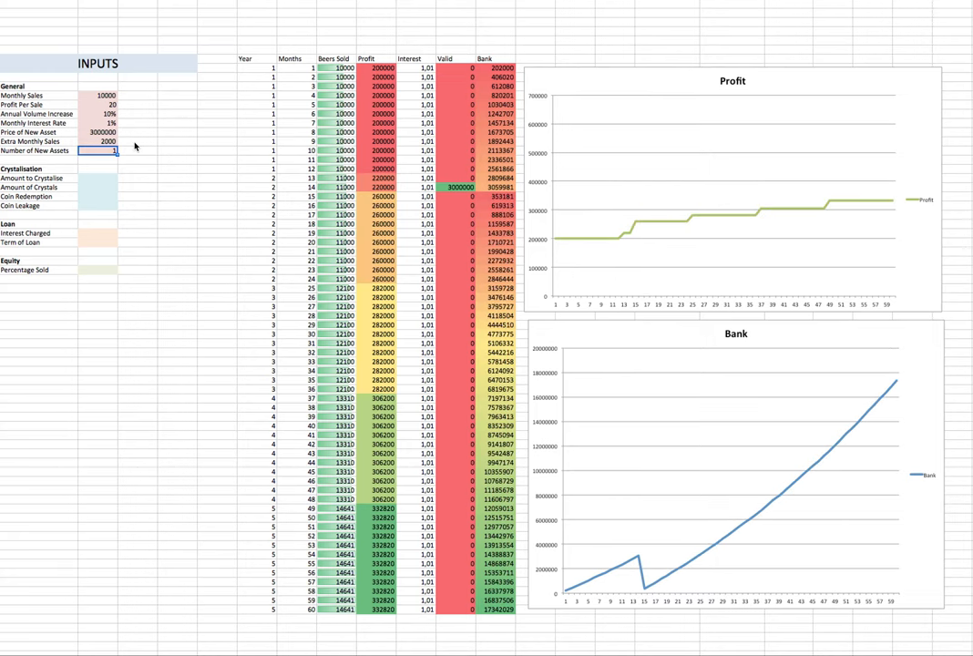
pyautogui.moveTo(184, 150)
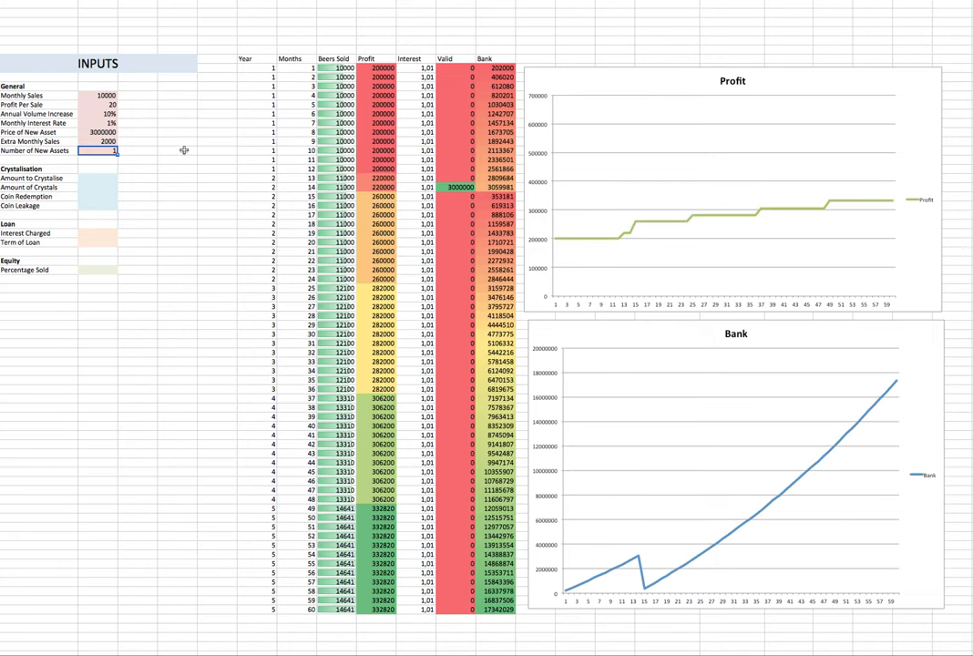
pyautogui.click(100, 132)
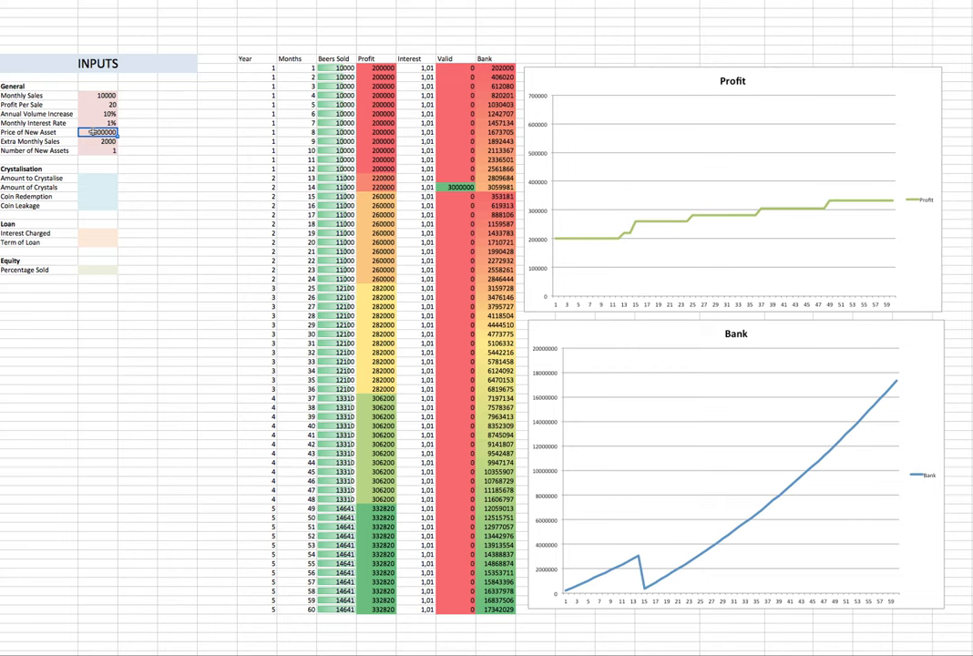
pyautogui.write('5000000')
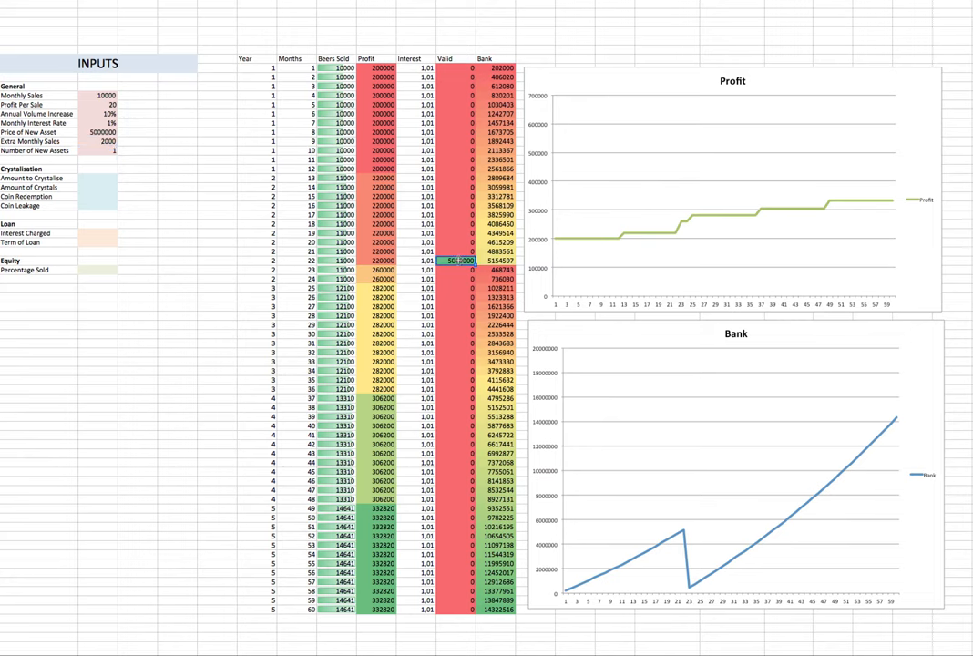
pyautogui.write('5000000')
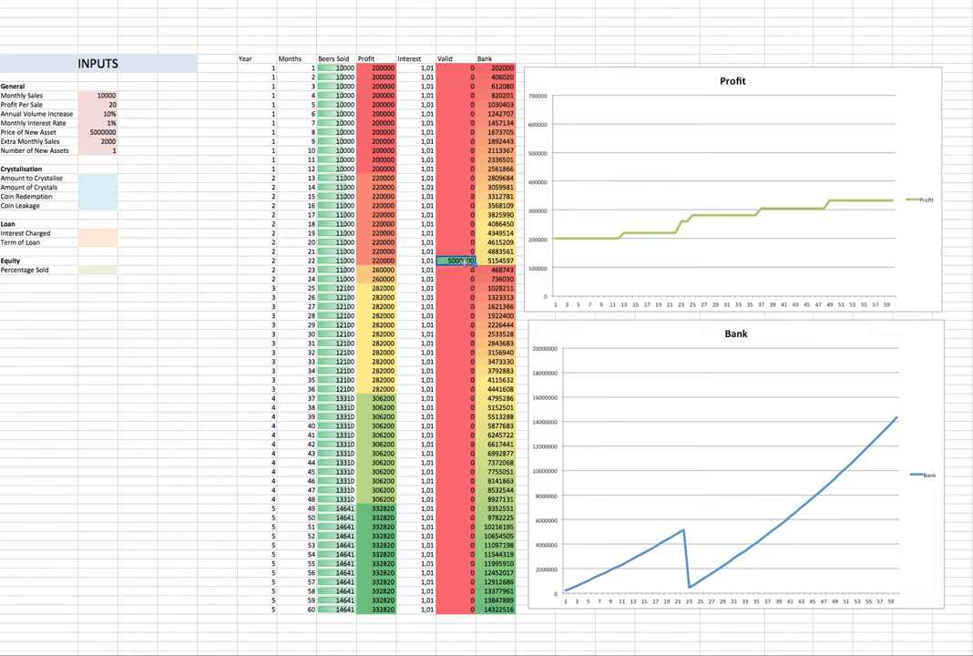
pyautogui.moveTo(638, 572)
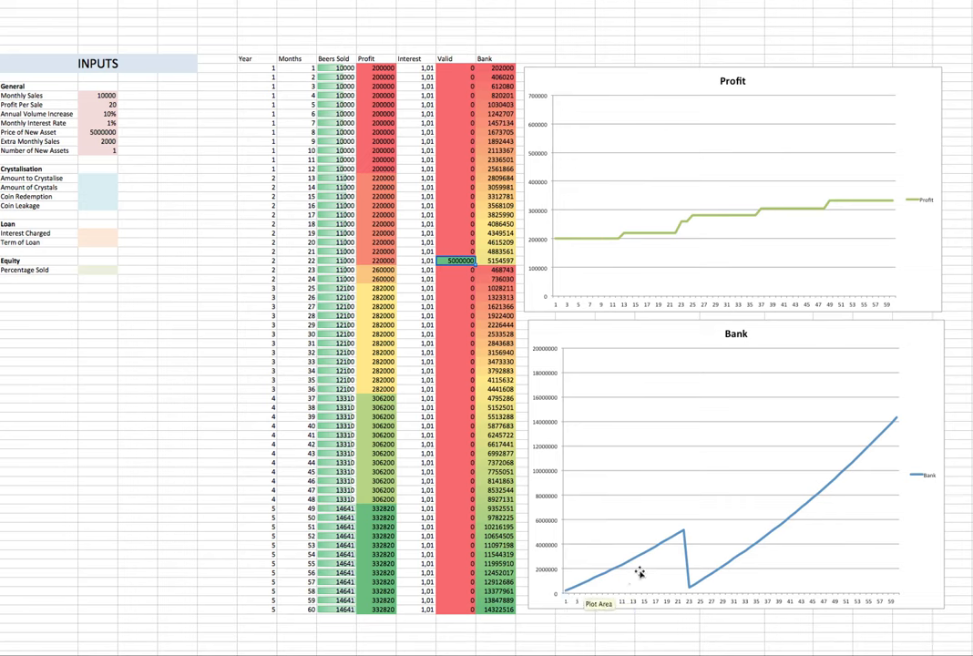
pyautogui.moveTo(692, 593)
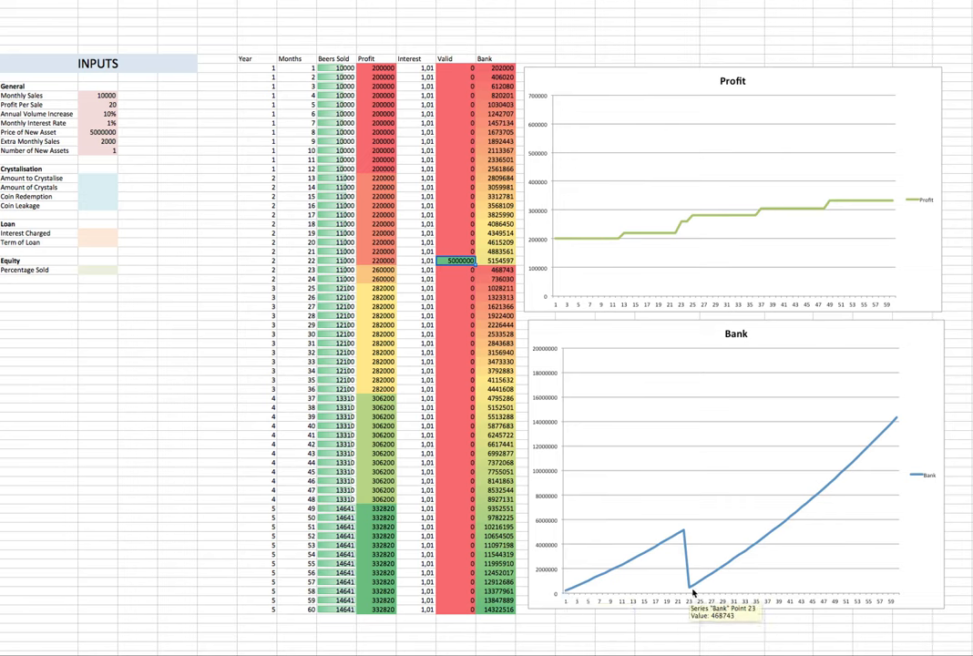
pyautogui.moveTo(691, 223)
pyautogui.write('3000000')
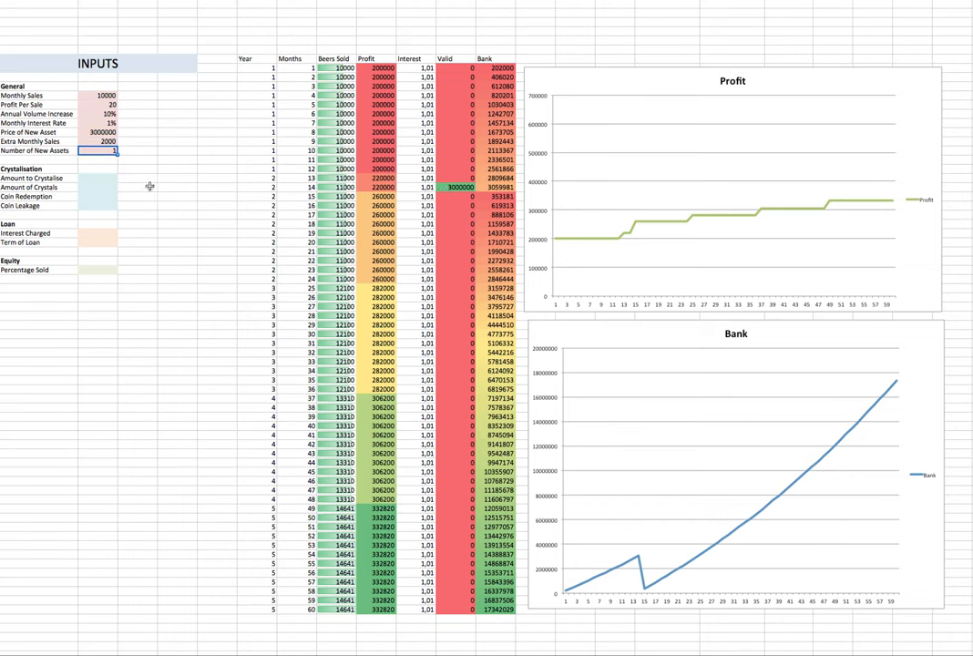
pyautogui.moveTo(423, 193)
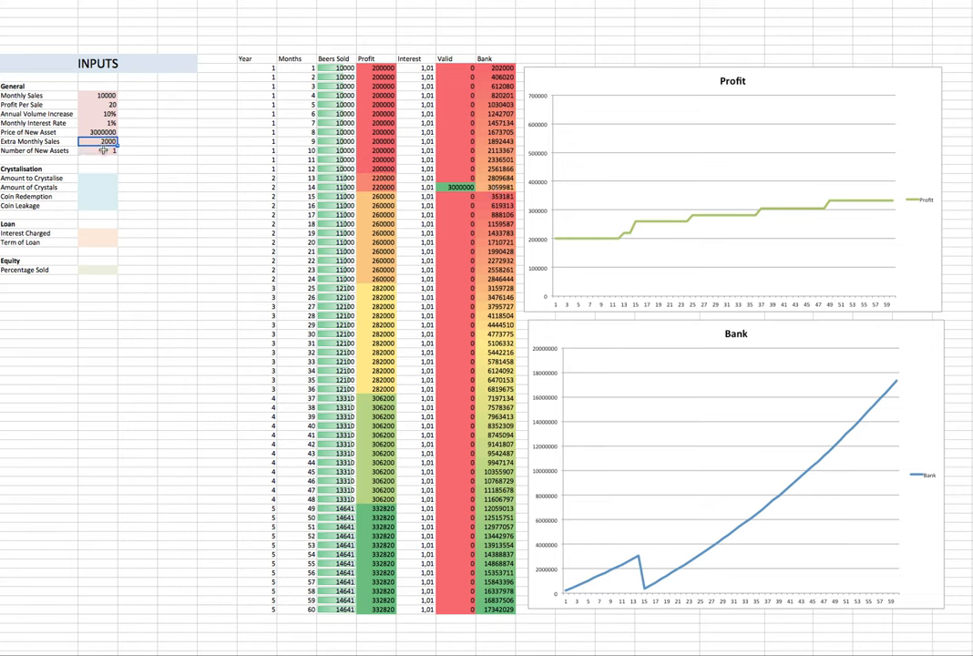
# Set Number of New Assets to 3, giving asset purchases at months 14, 25 and 34.
pyautogui.click(104, 151)
pyautogui.write('2')
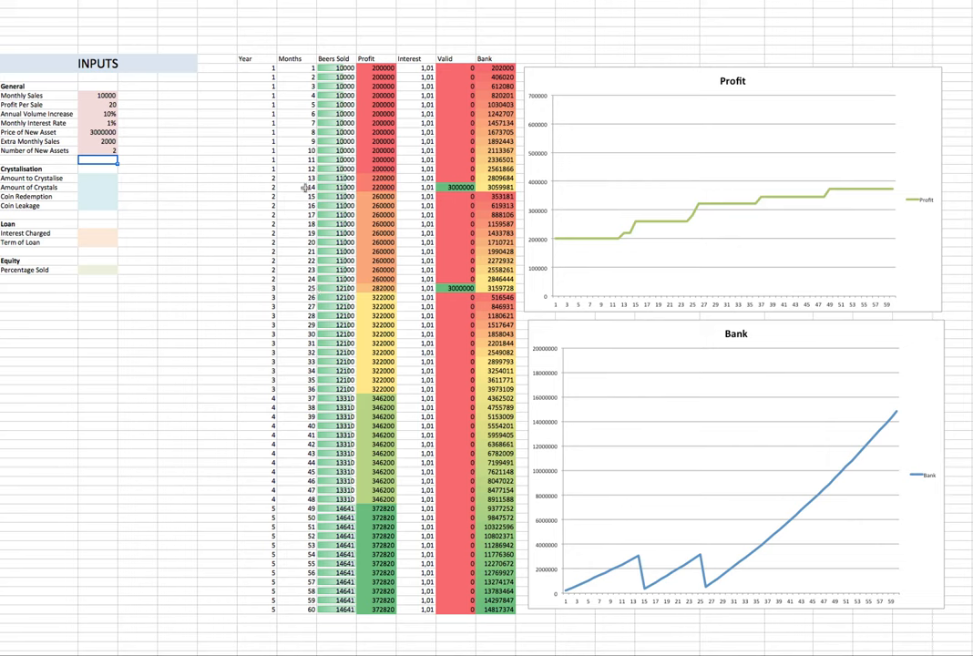
pyautogui.moveTo(322, 295)
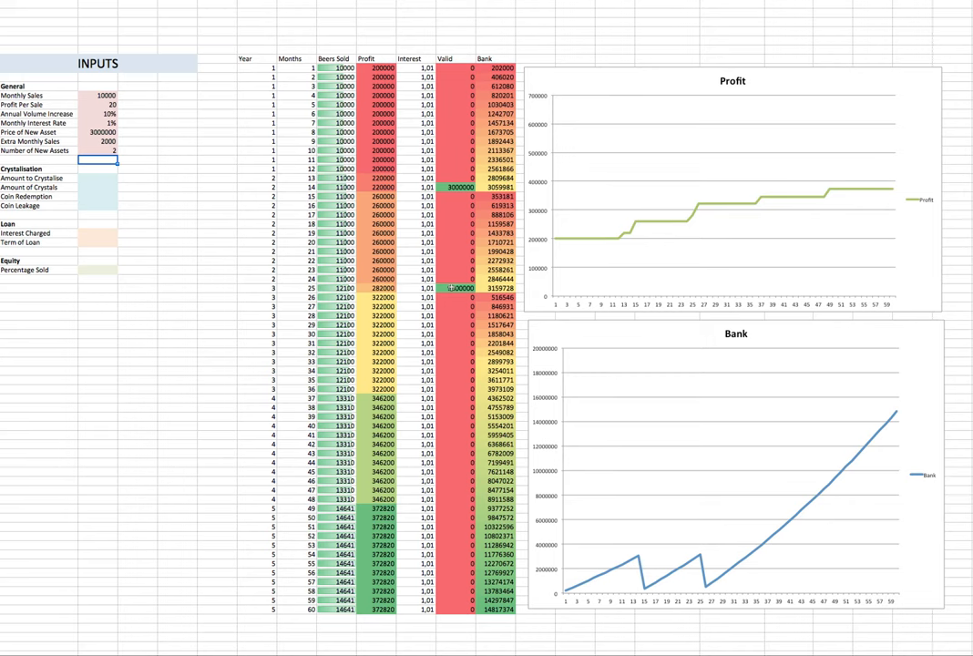
pyautogui.click(100, 150)
pyautogui.write('3')
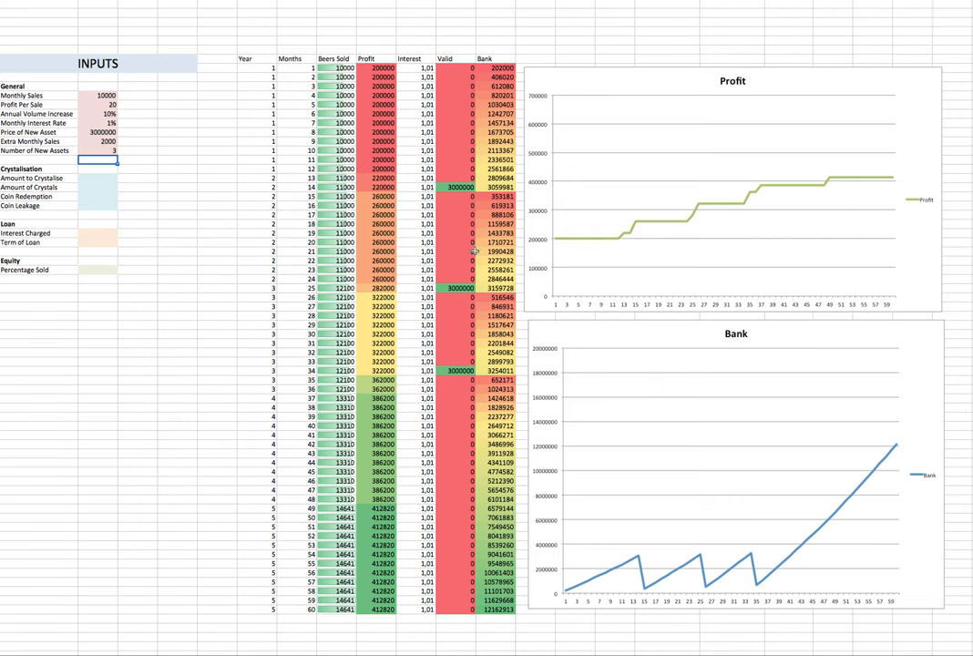
pyautogui.moveTo(619, 506)
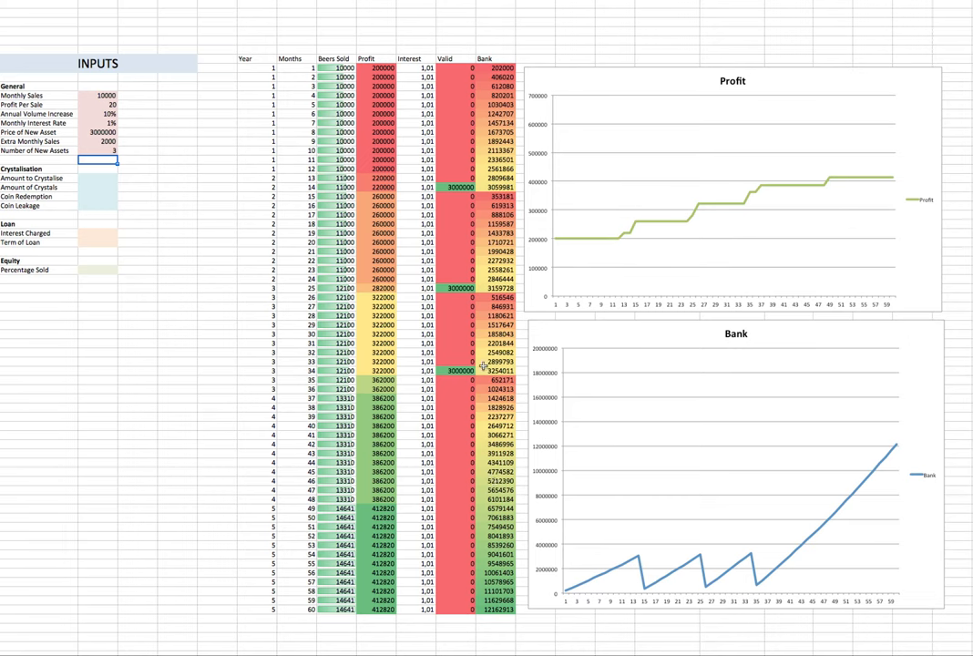
pyautogui.moveTo(94, 143)
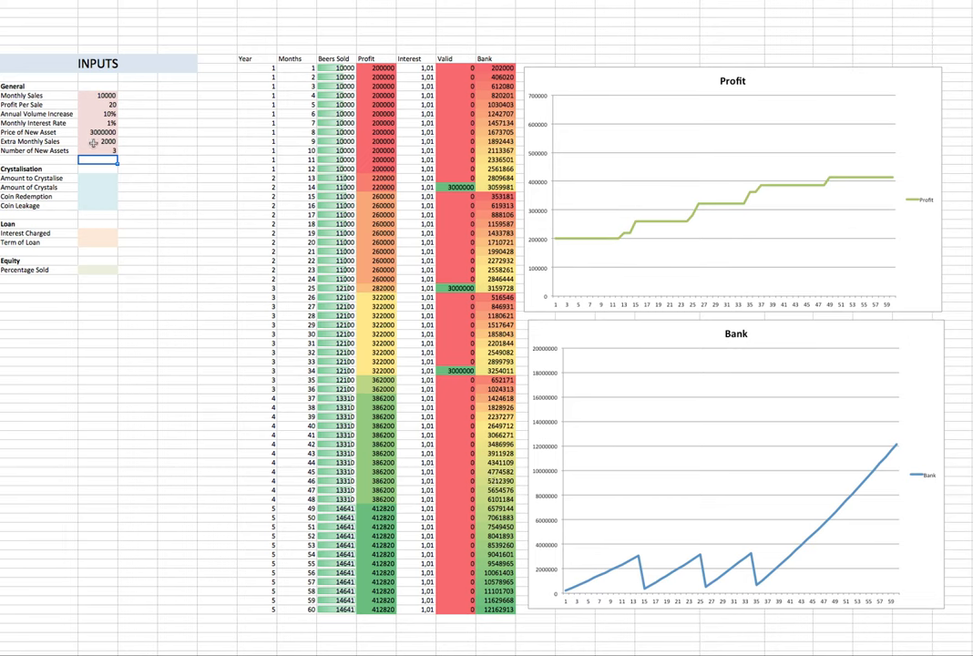
pyautogui.moveTo(662, 233)
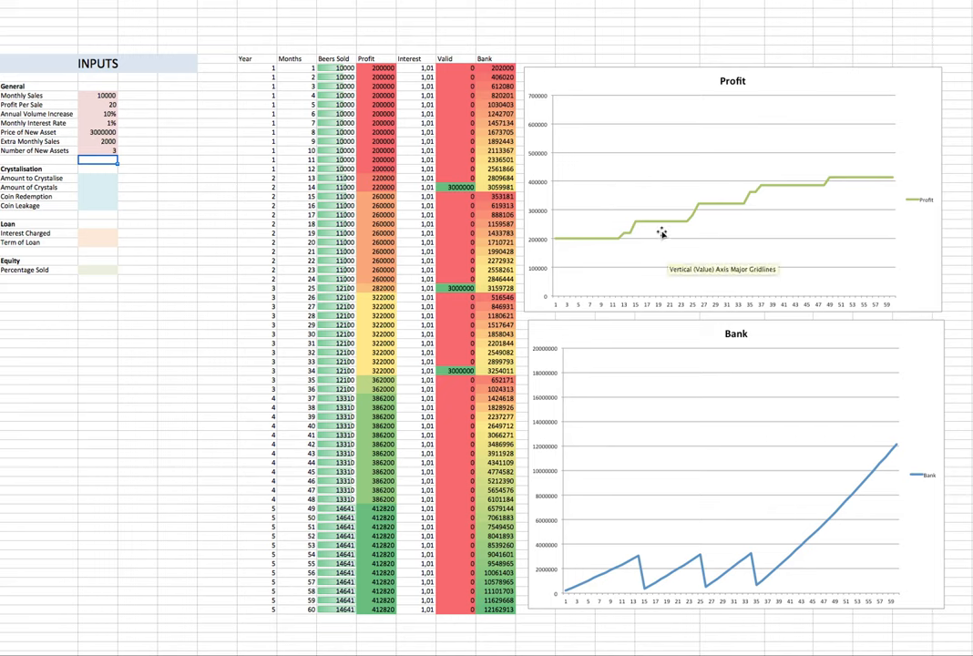
pyautogui.moveTo(642, 572)
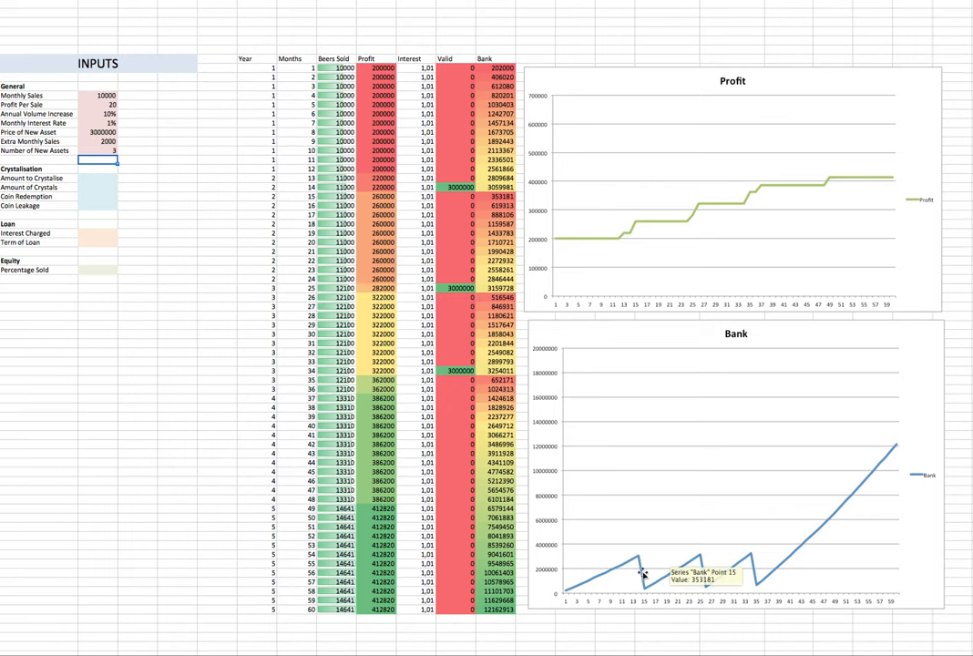
pyautogui.moveTo(896, 443)
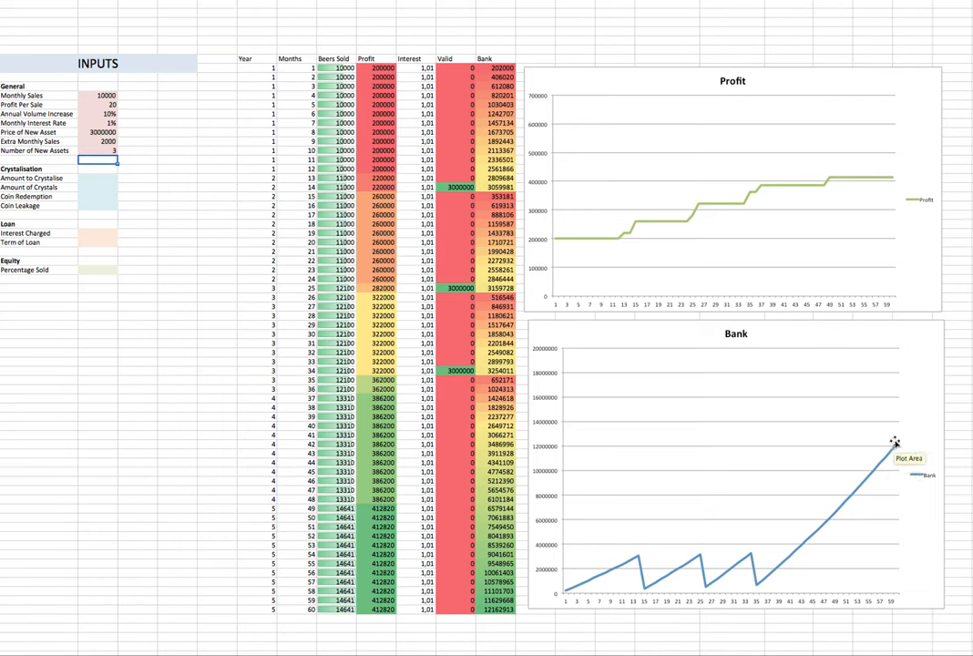
pyautogui.moveTo(891, 446)
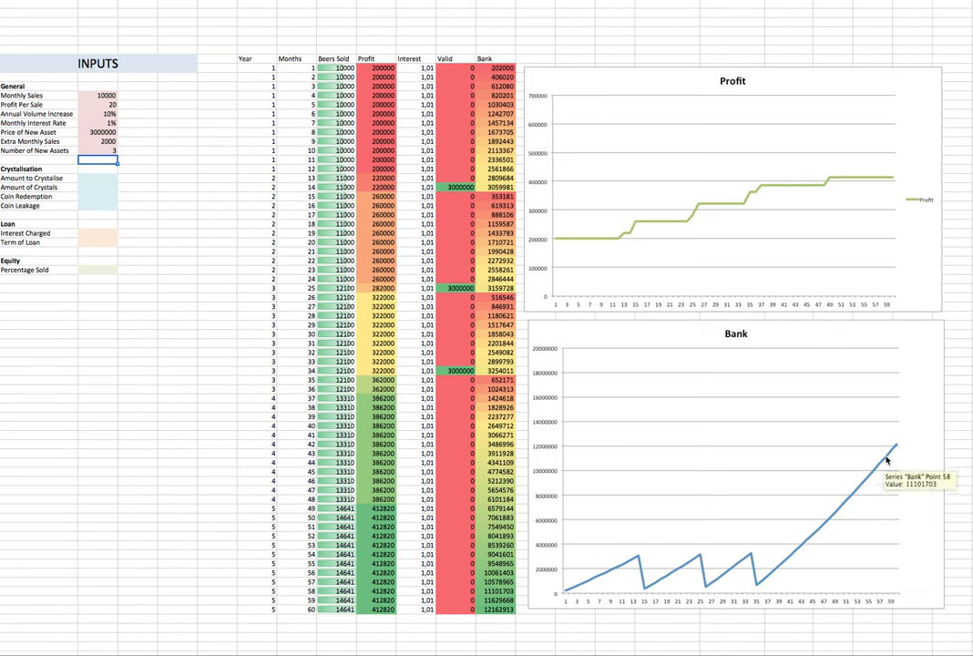
pyautogui.moveTo(655, 594)
pyautogui.write('2')
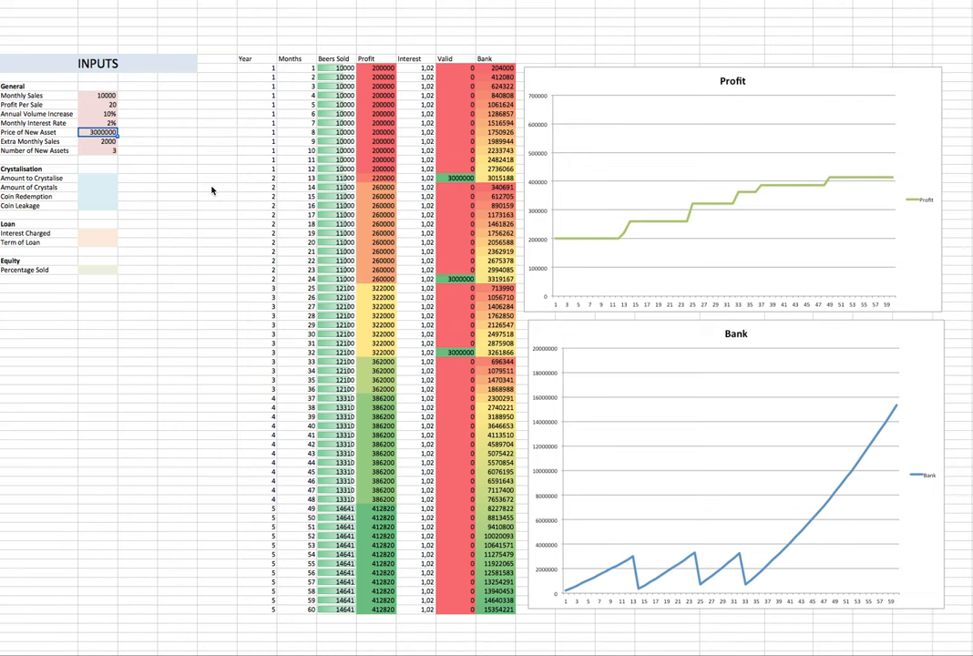
pyautogui.click(109, 123)
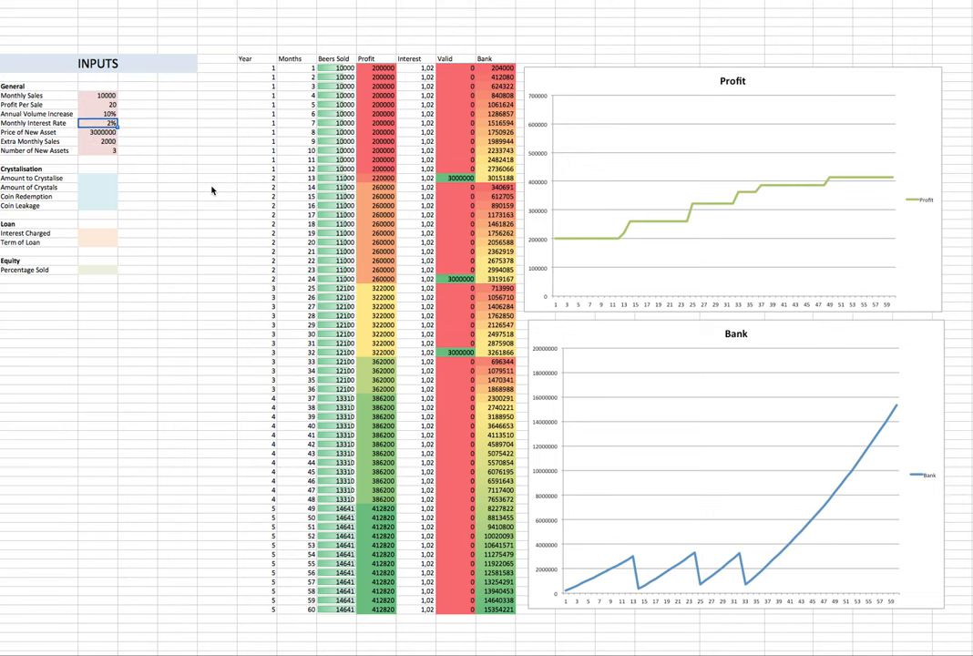
pyautogui.write('4%')
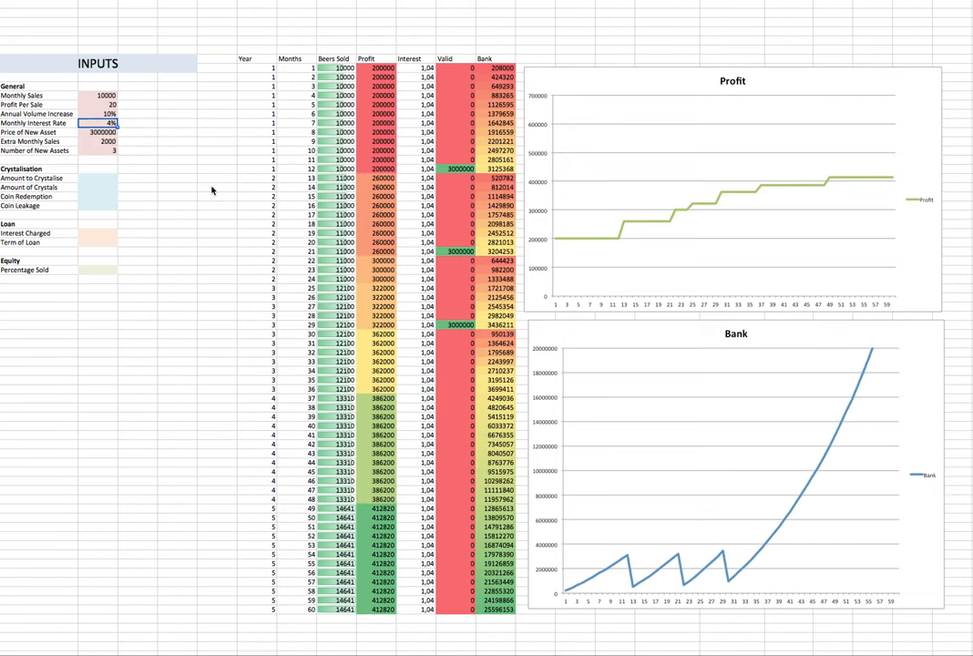
pyautogui.write('5%')
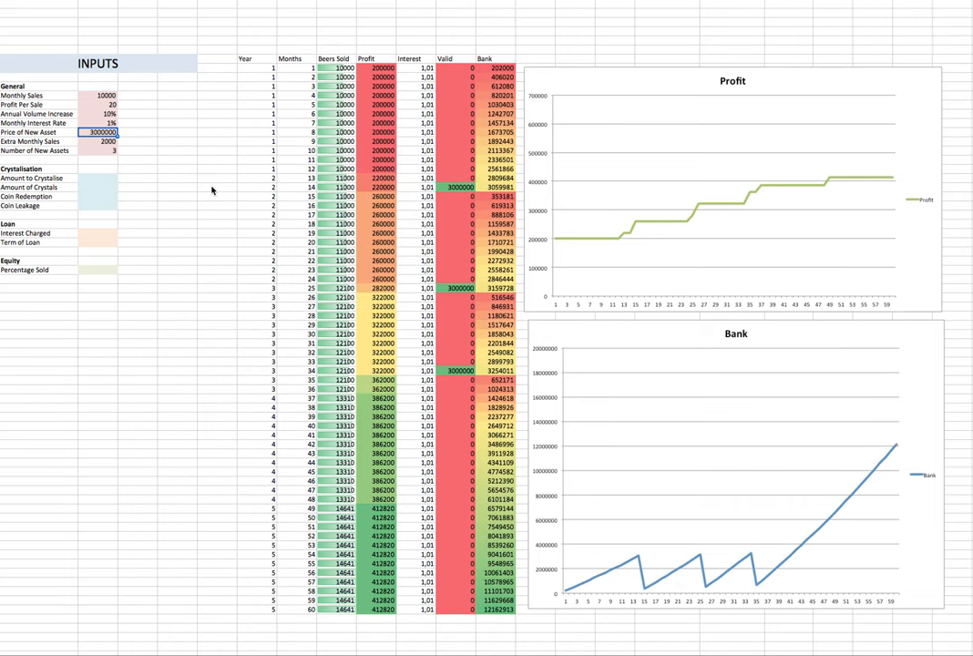
pyautogui.click(102, 123)
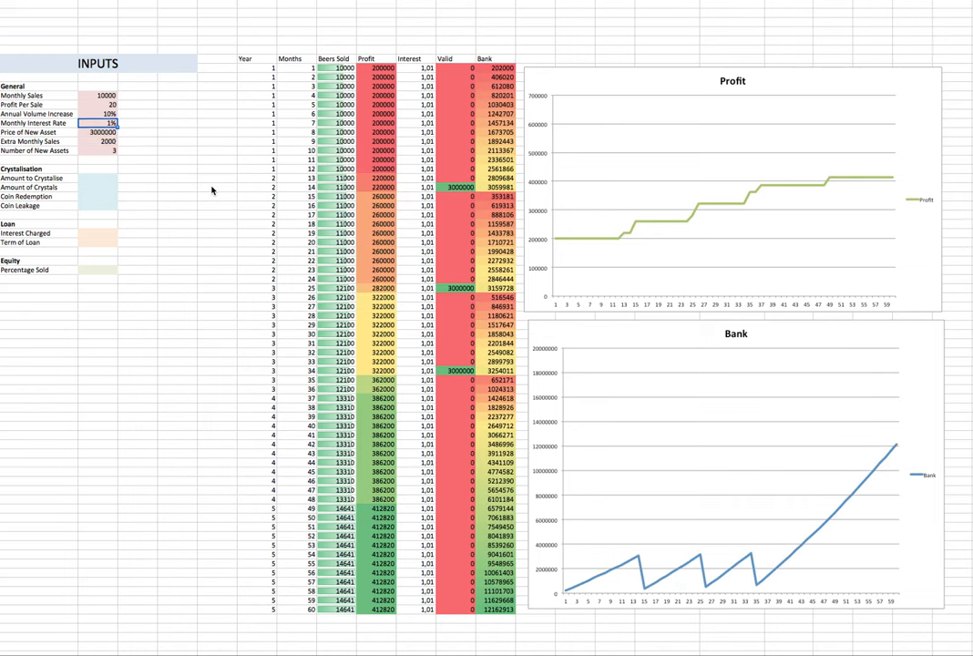
pyautogui.write('0%')
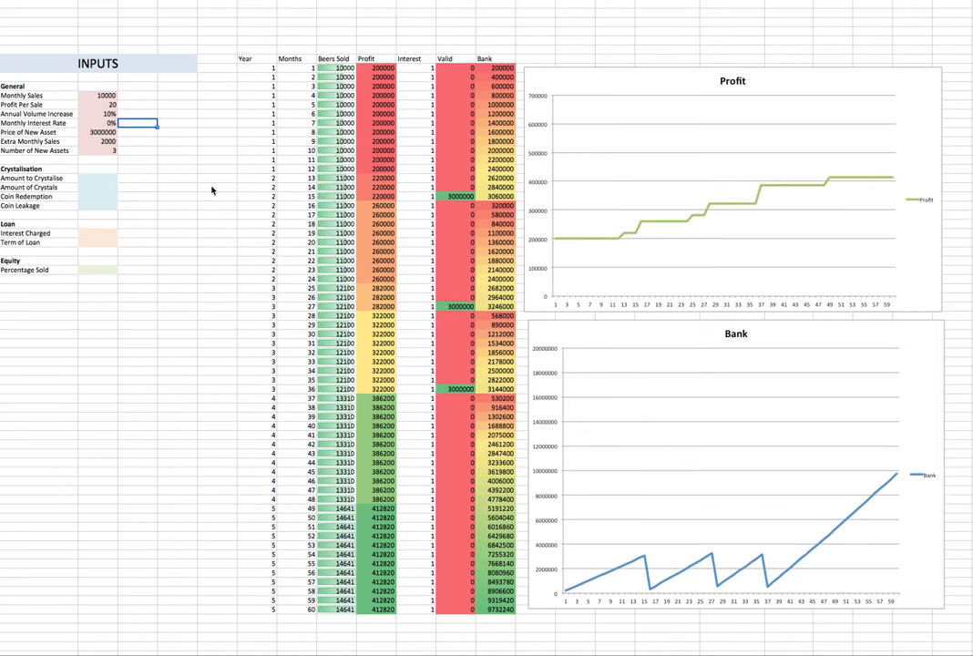
pyautogui.write('1%')
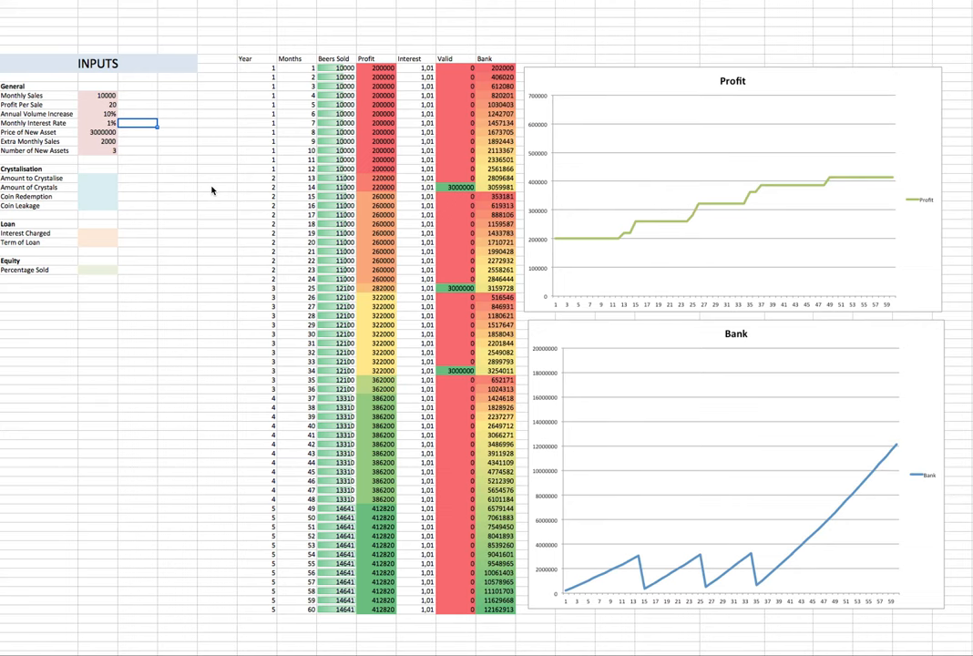
pyautogui.click(104, 112)
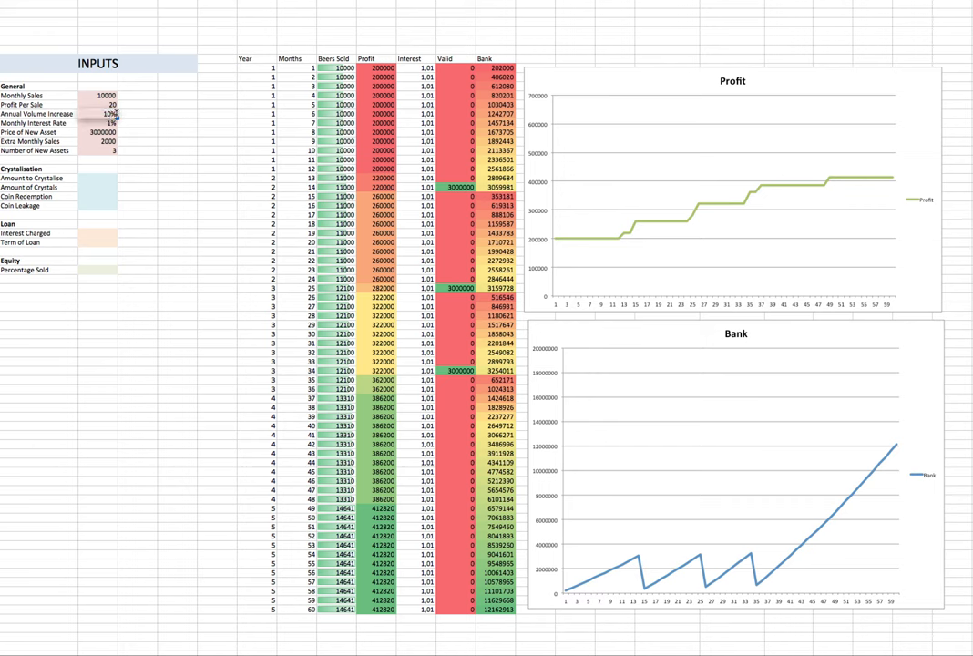
pyautogui.write('15%')
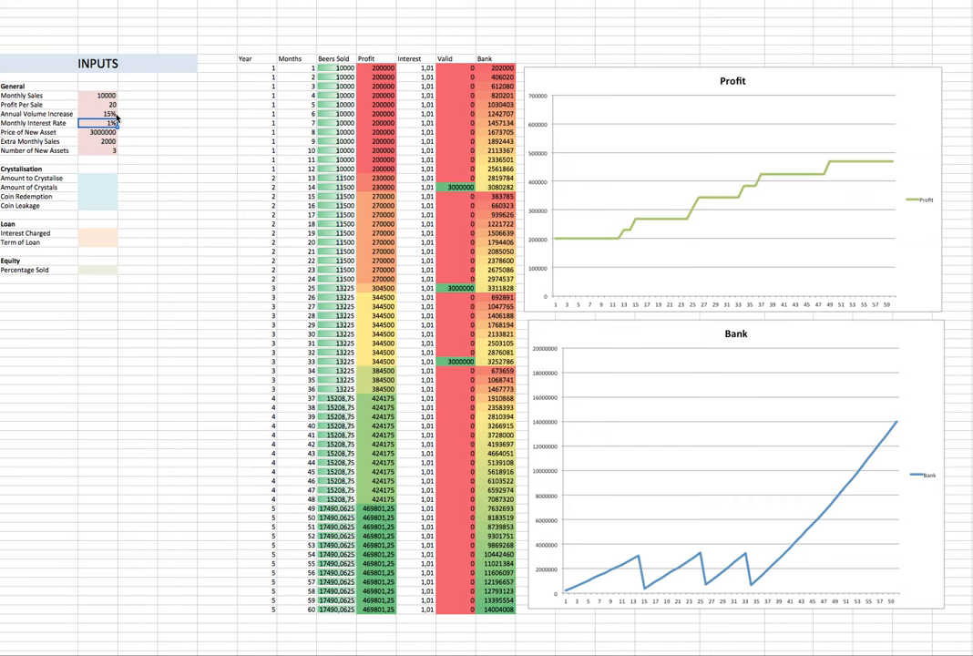
pyautogui.click(102, 113)
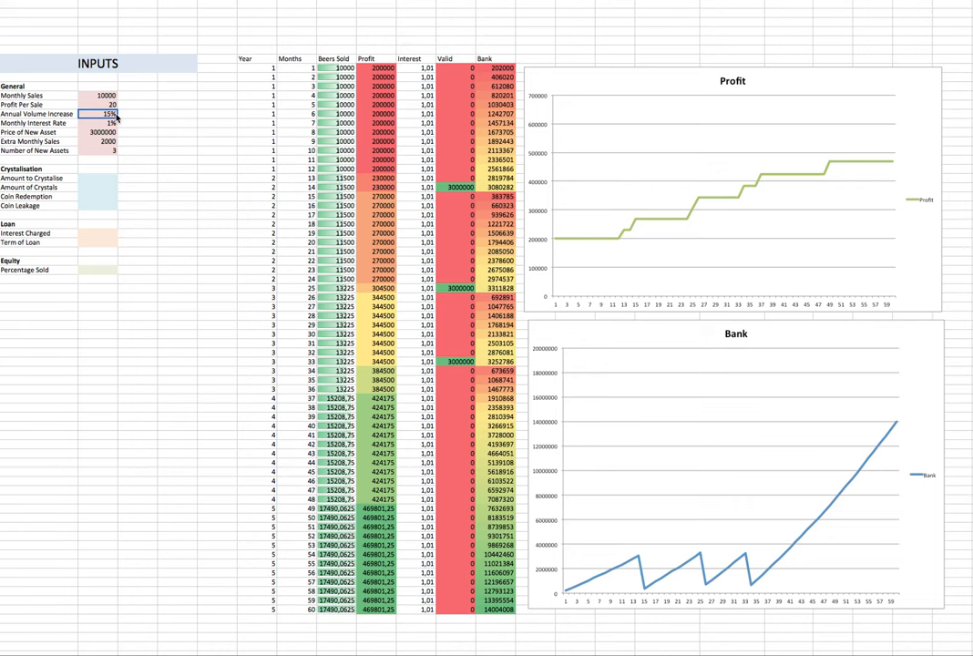
pyautogui.write('49')
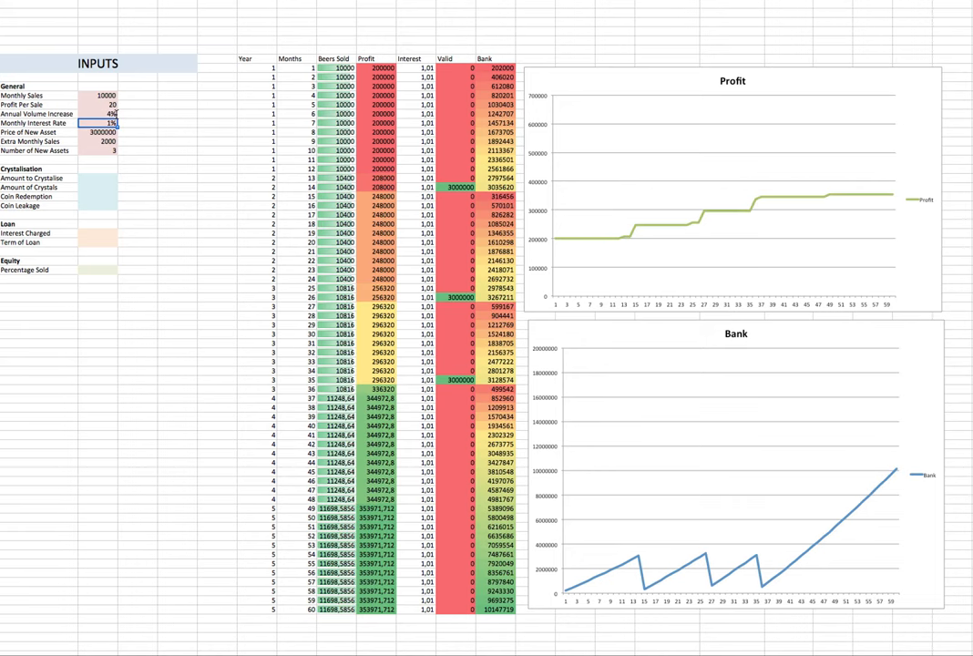
pyautogui.click(107, 104)
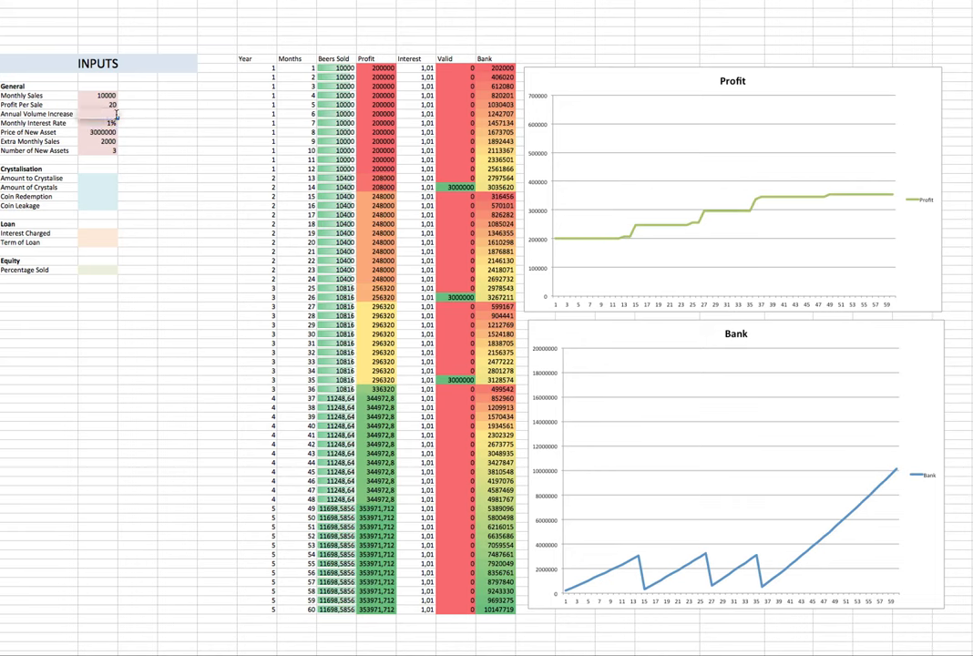
pyautogui.write('10%')
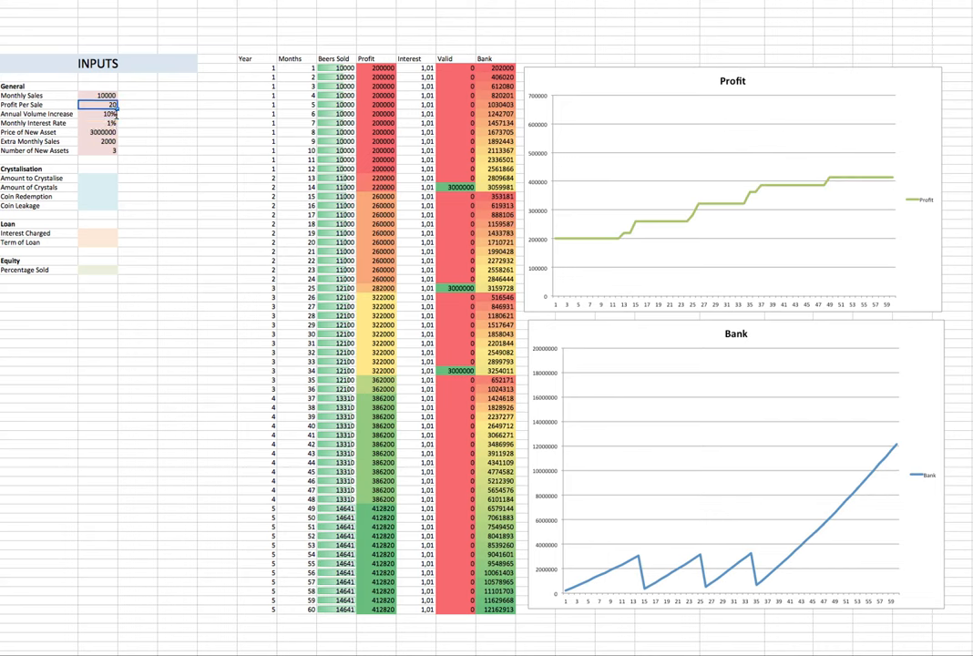
pyautogui.write('25')
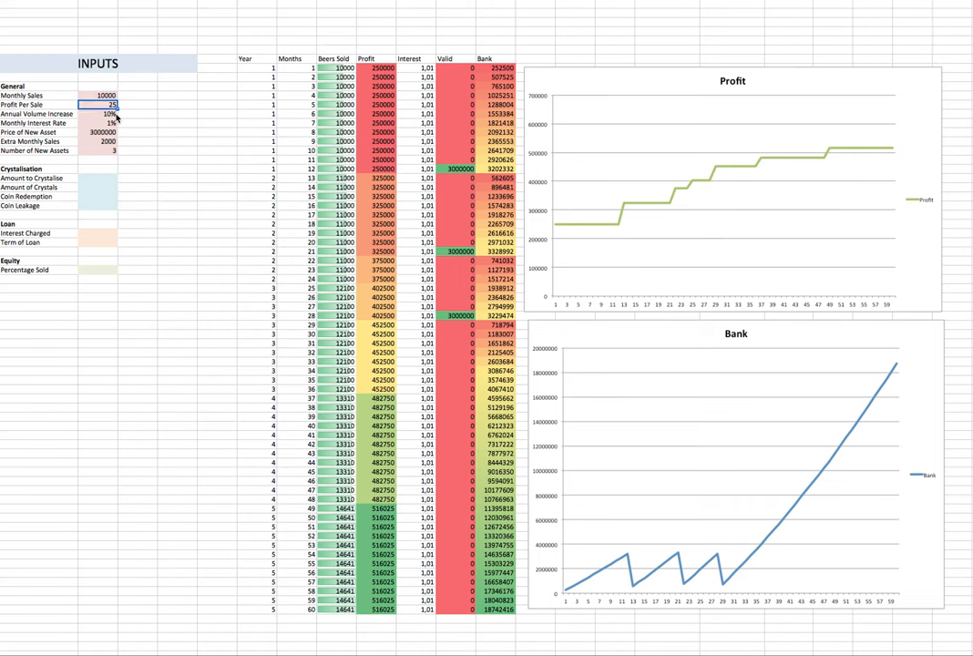
pyautogui.write('5')
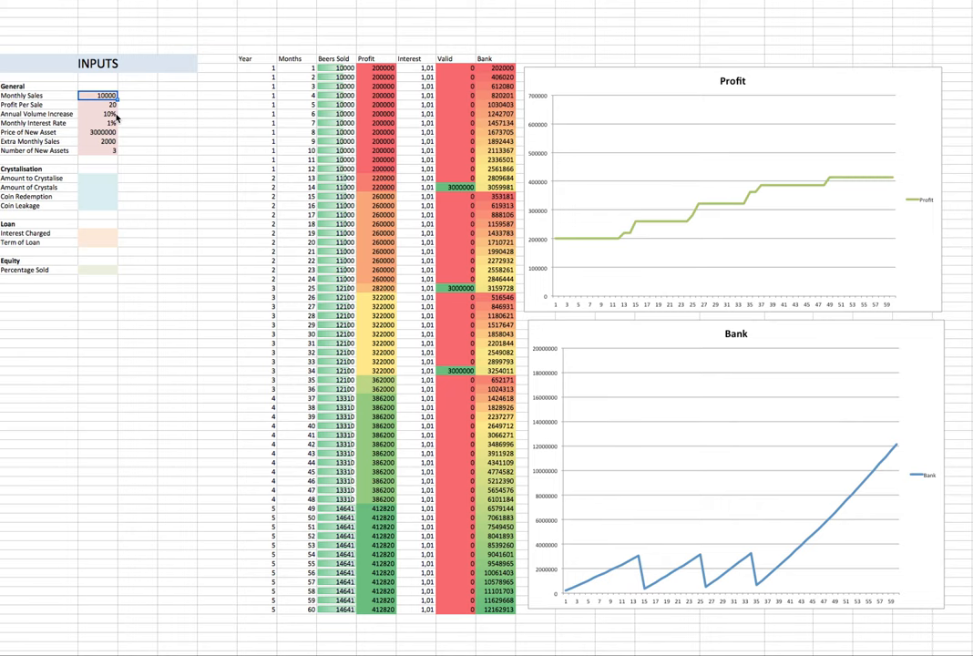
# Enter 15000 as Monthly Sales and inspect the month-10 purchase and input cells.
pyautogui.write('15000')
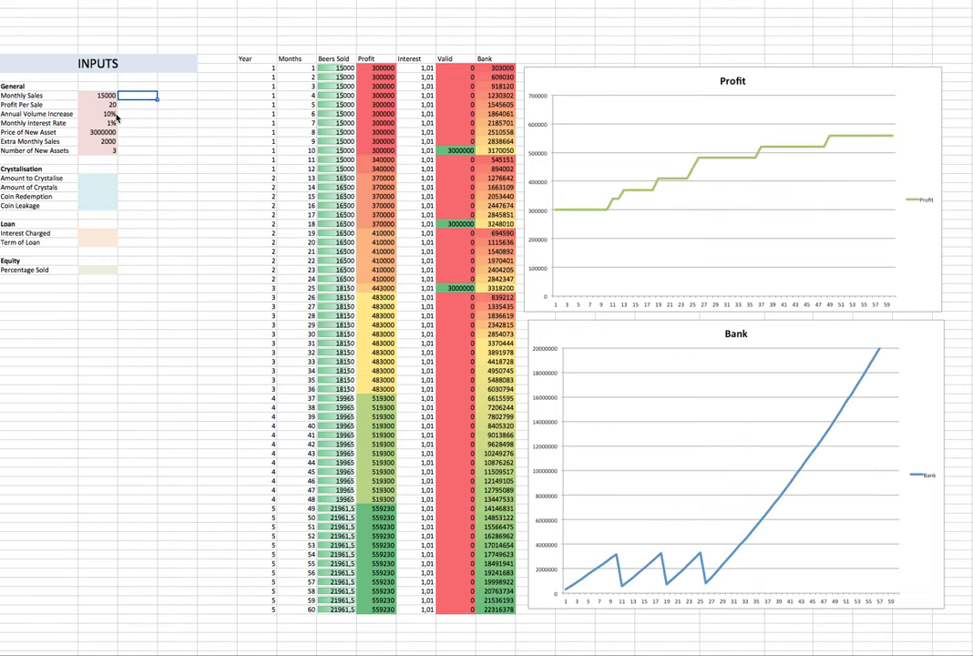
pyautogui.click(296, 142)
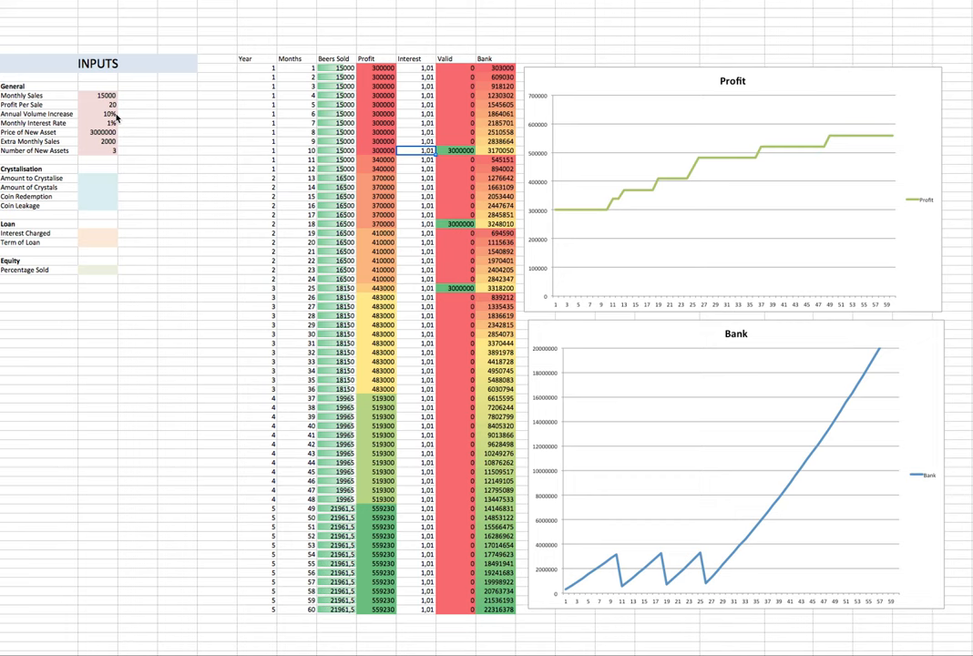
pyautogui.click(99, 151)
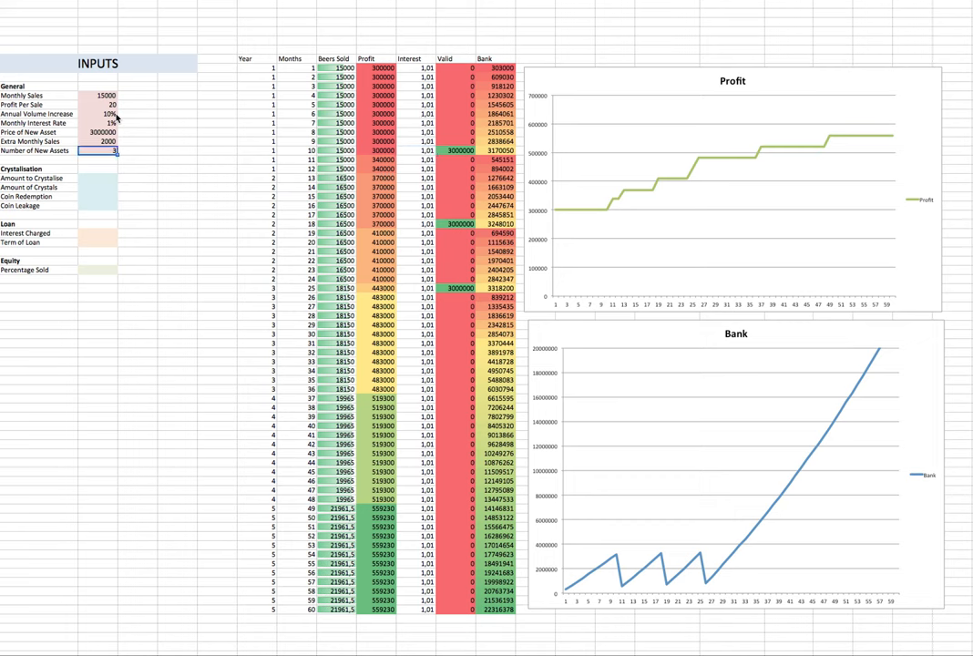
pyautogui.click(98, 95)
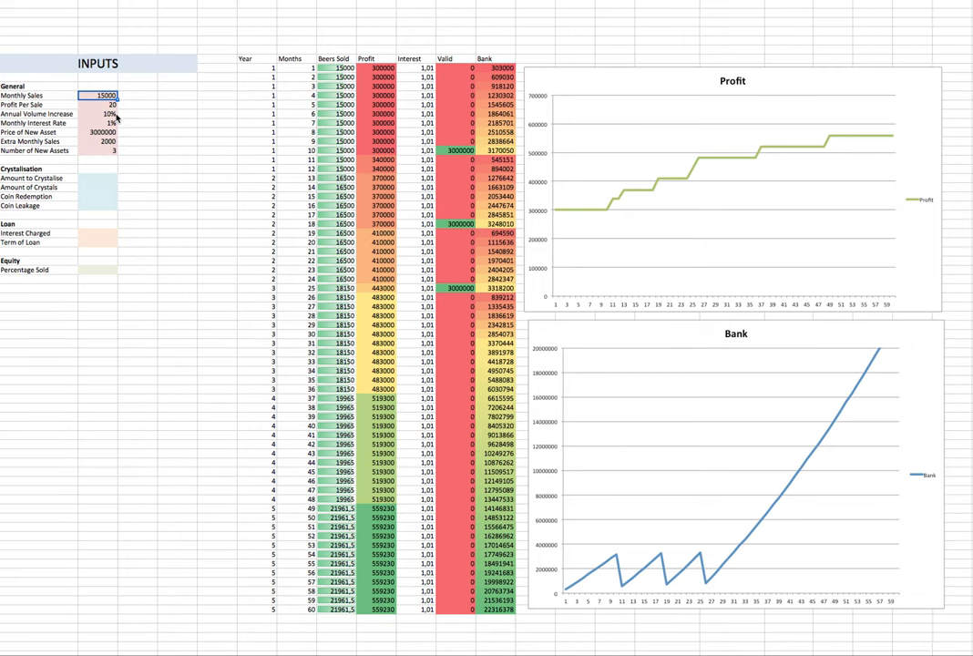
pyautogui.click(104, 104)
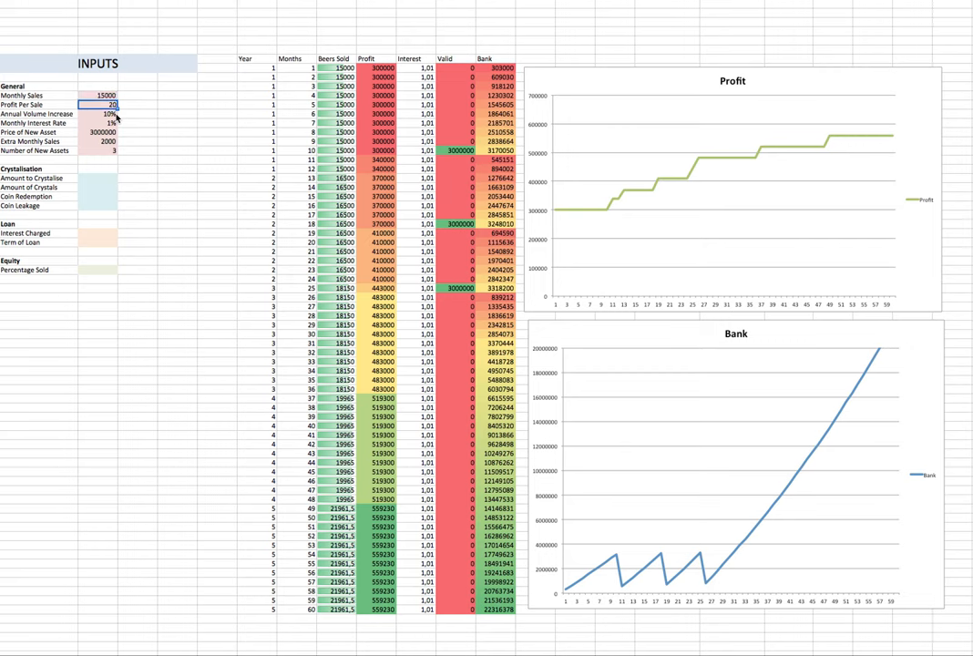
pyautogui.click(103, 150)
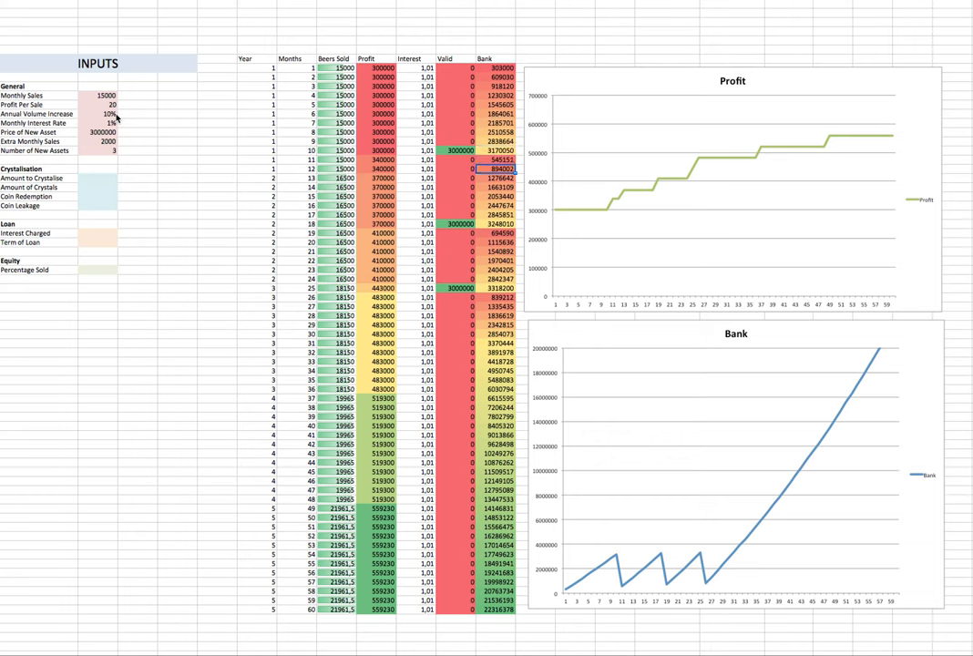
# Set Monthly Sales to 7000 and check month 19, the first asset purchase.
pyautogui.click(101, 150)
pyautogui.write('7000')
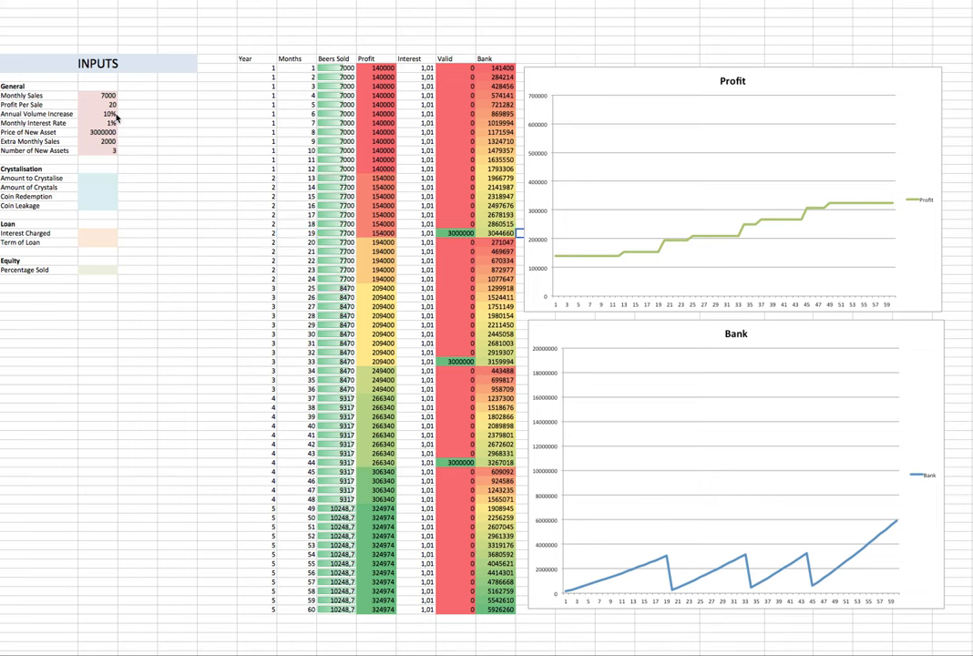
pyautogui.click(216, 233)
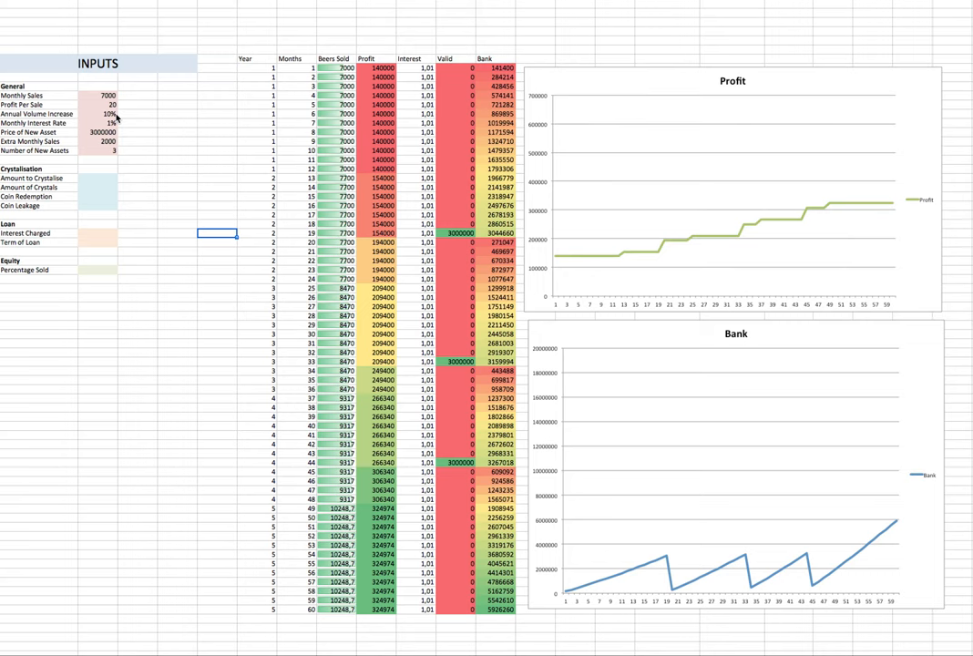
pyautogui.click(41, 234)
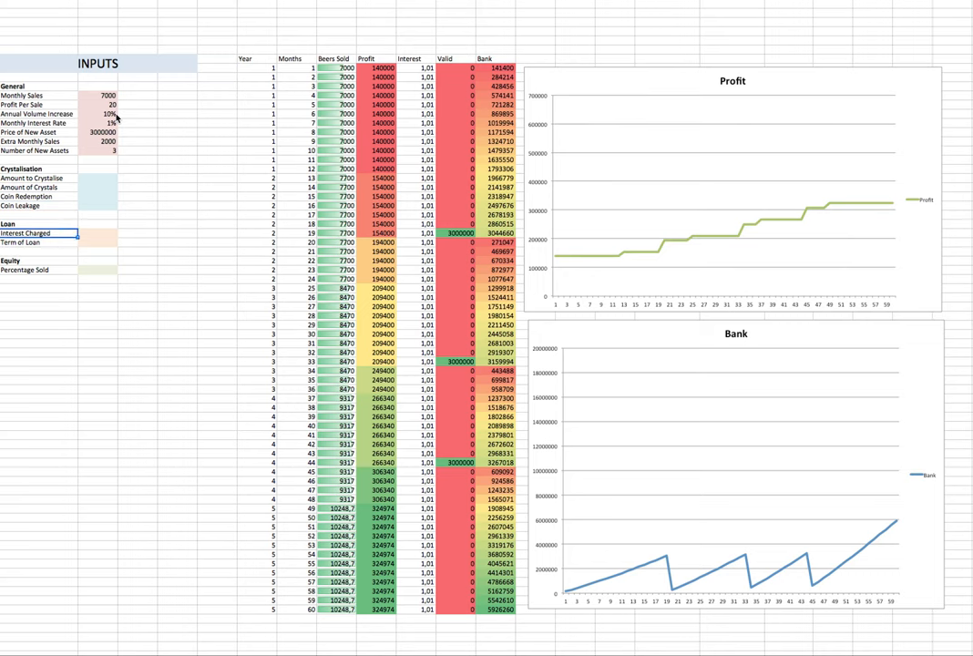
pyautogui.click(37, 197)
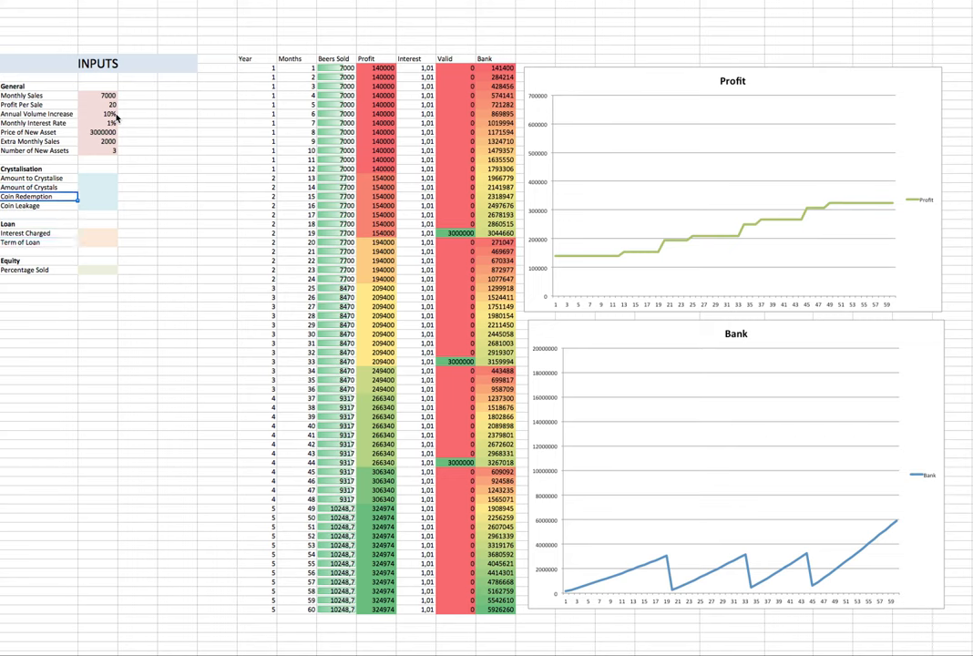
pyautogui.click(41, 233)
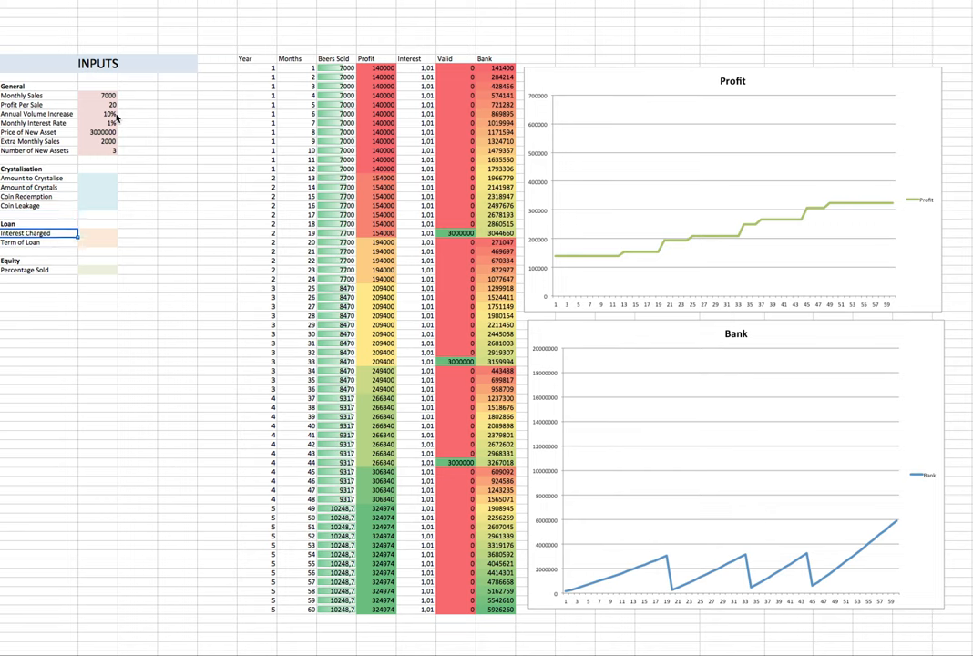
pyautogui.click(41, 223)
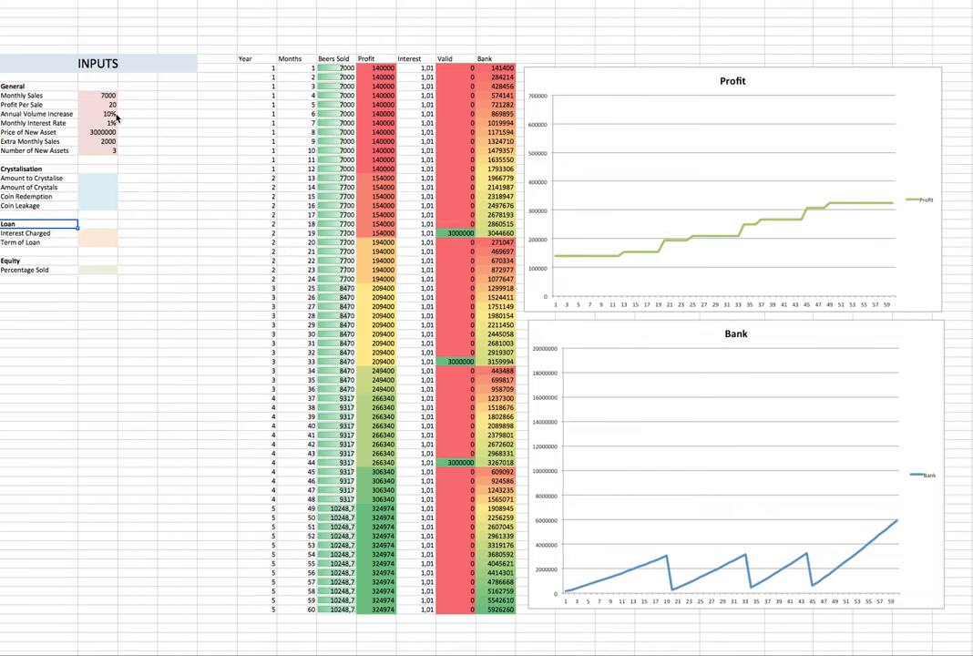
pyautogui.click(41, 261)
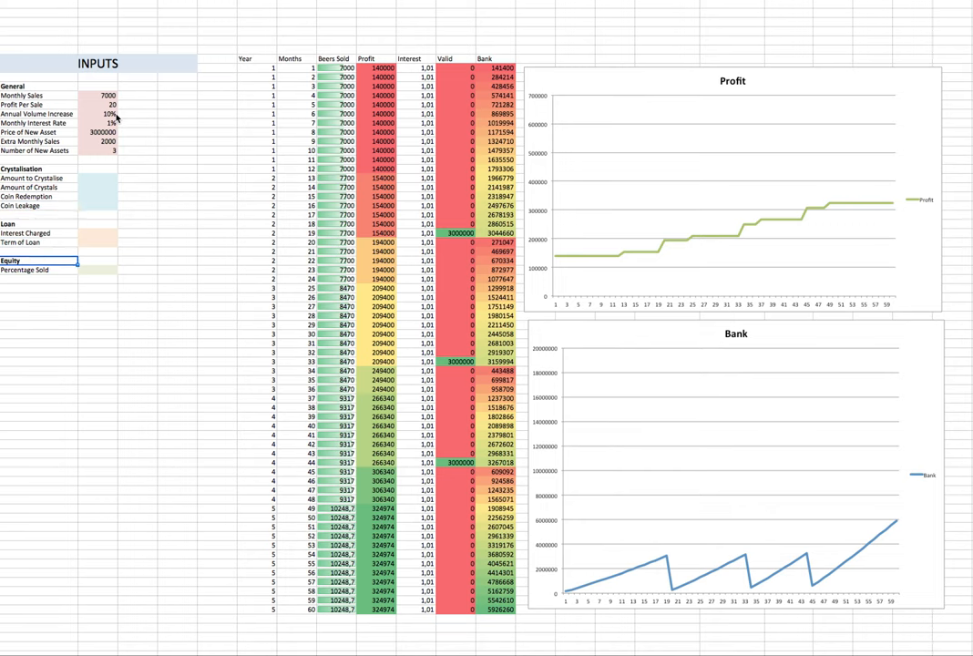
pyautogui.click(138, 270)
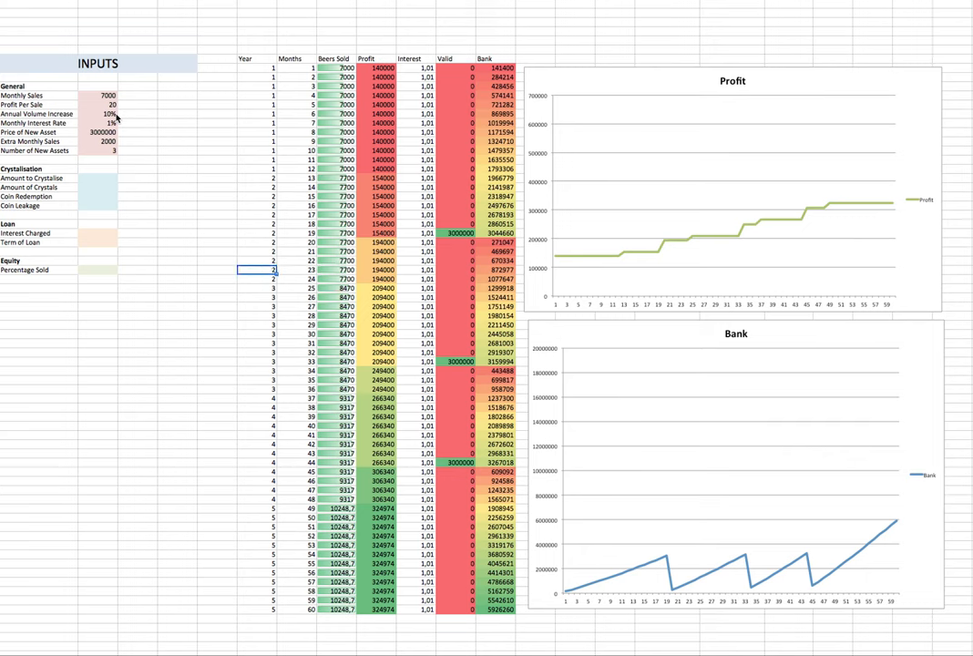
pyautogui.click(177, 243)
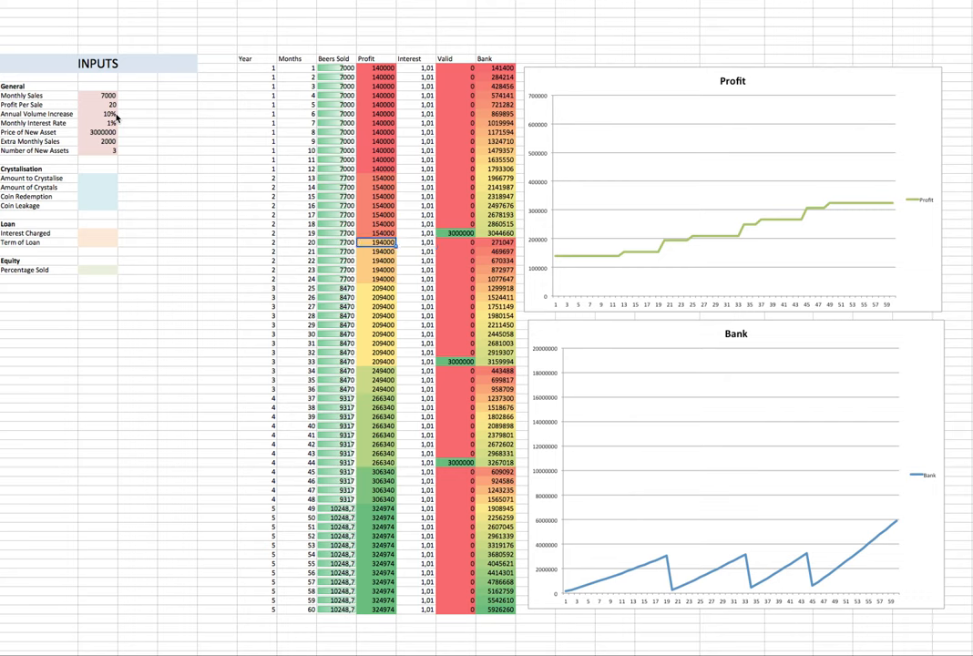
pyautogui.click(96, 242)
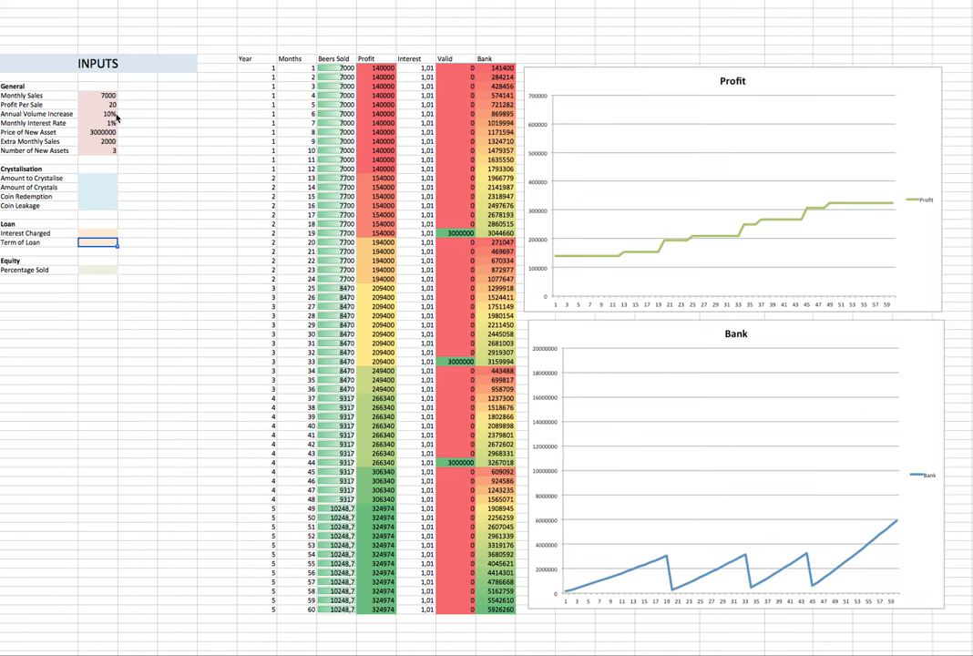
pyautogui.click(97, 150)
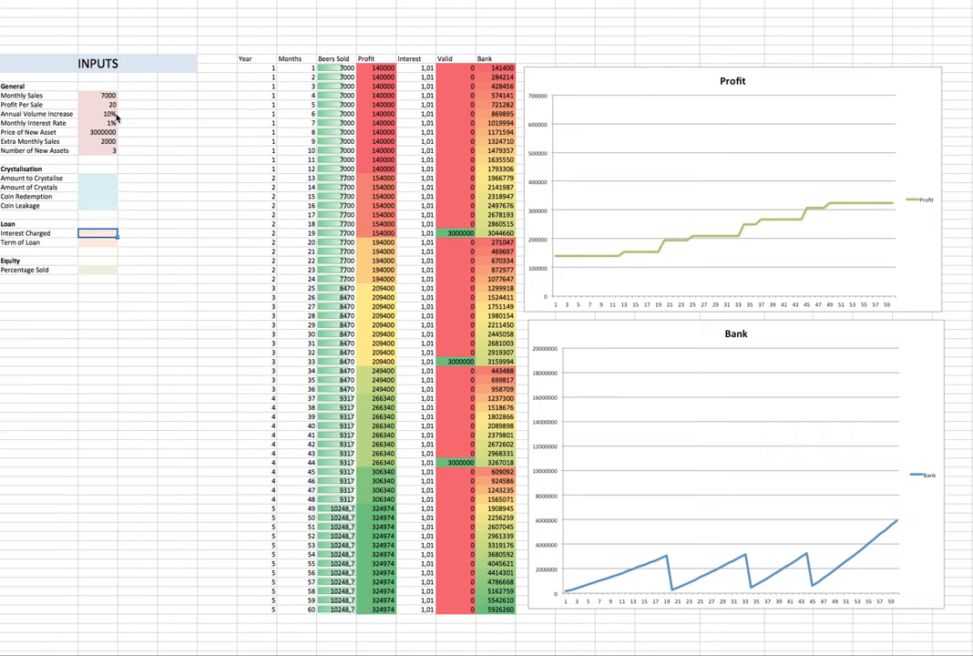
pyautogui.click(98, 269)
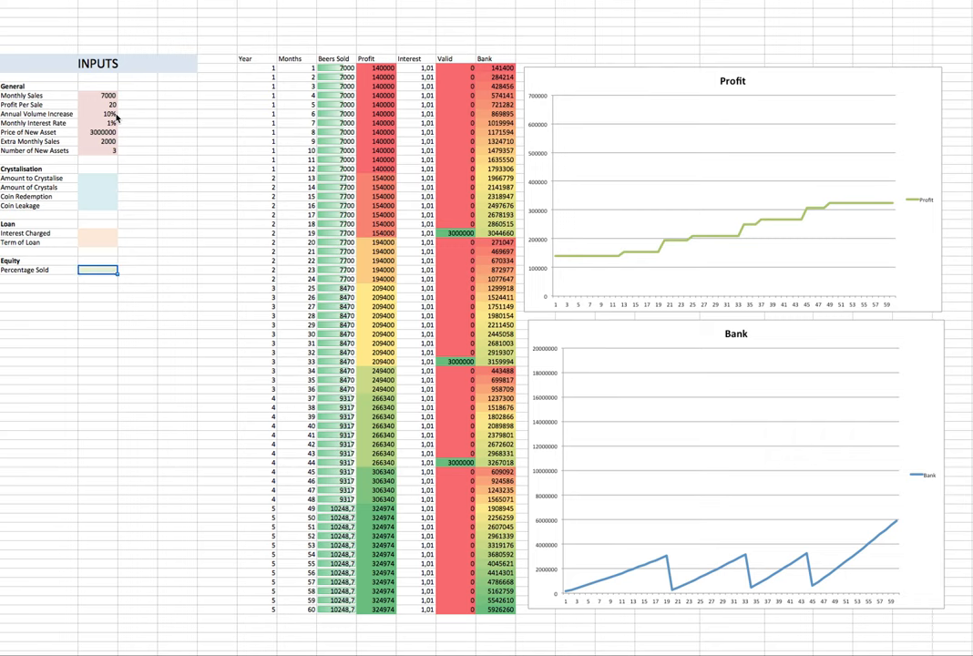